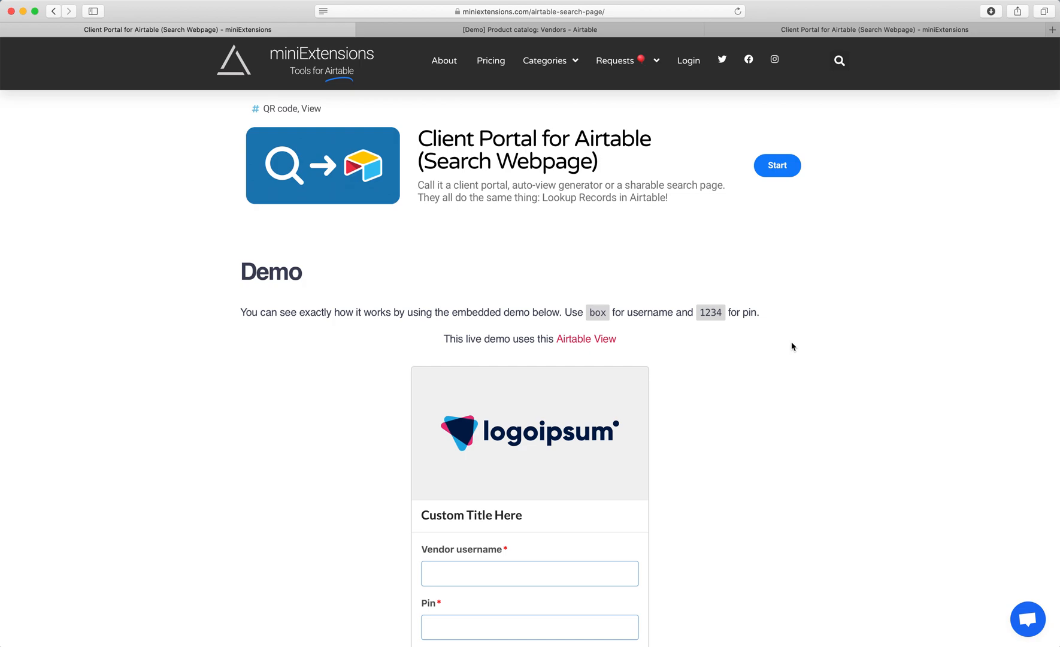
pyautogui.moveTo(501, 191)
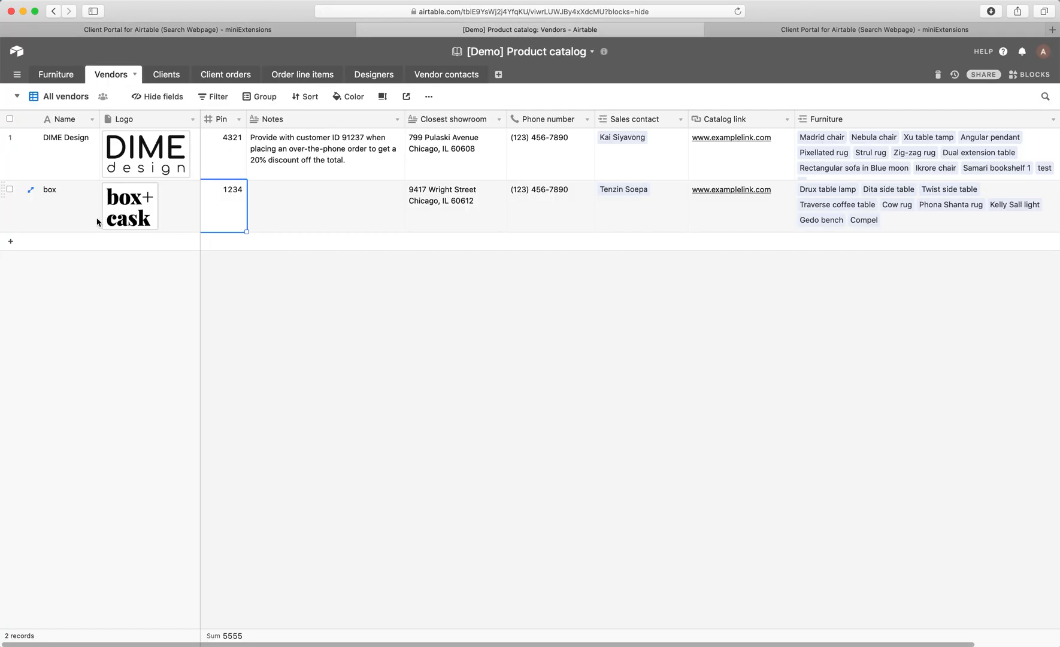
pyautogui.moveTo(55, 76)
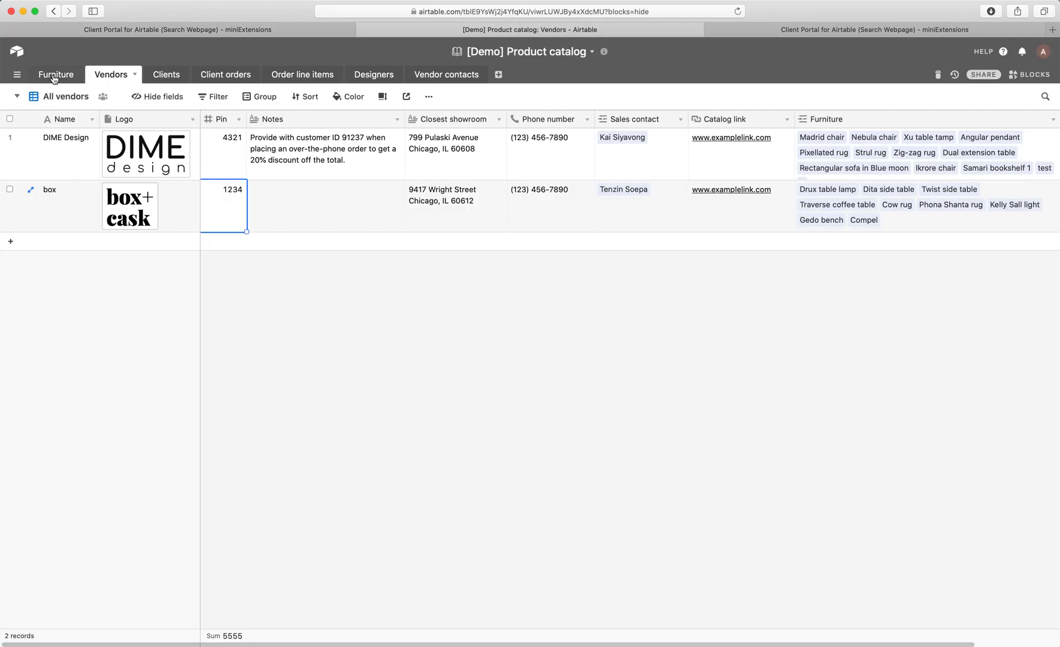
# Show the Furniture table and inspect the Compel record's vendor username, box
pyautogui.click(55, 74)
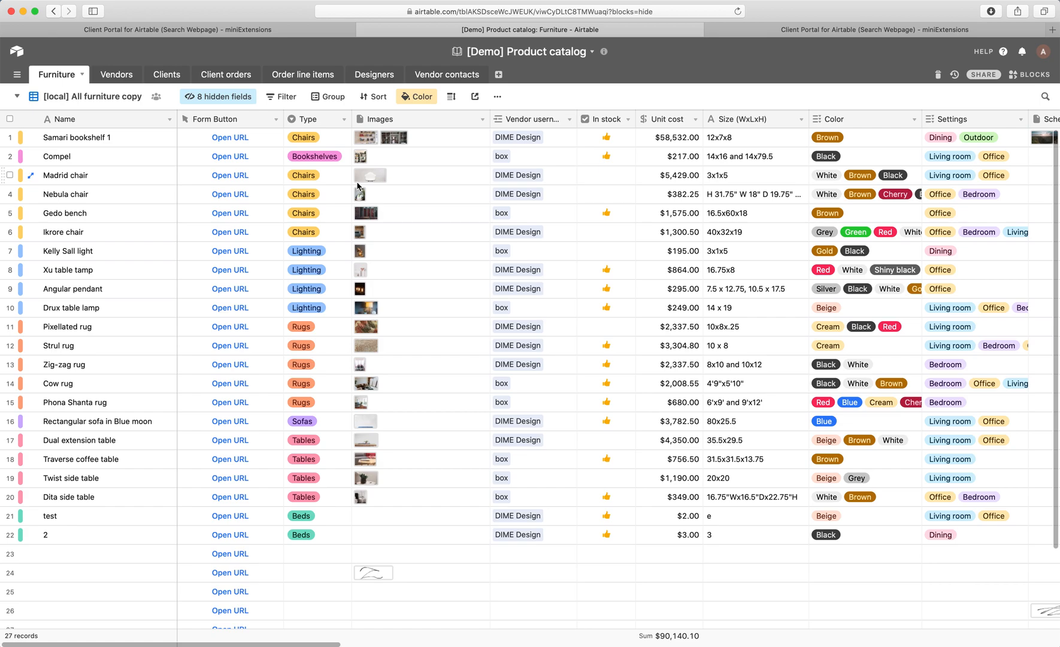
pyautogui.click(531, 156)
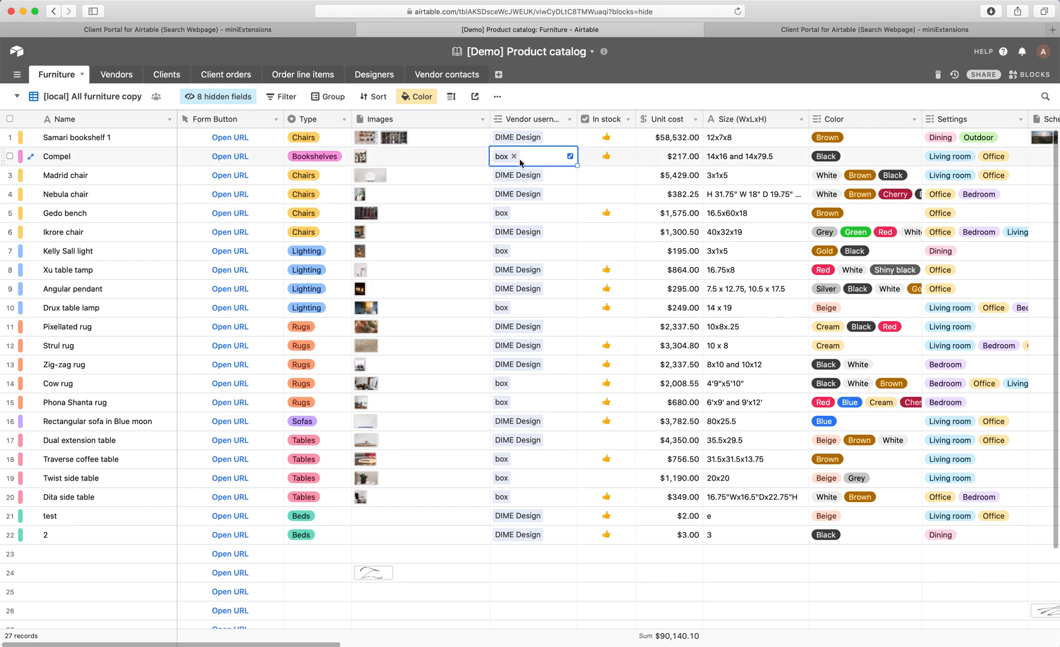
pyautogui.moveTo(505, 164)
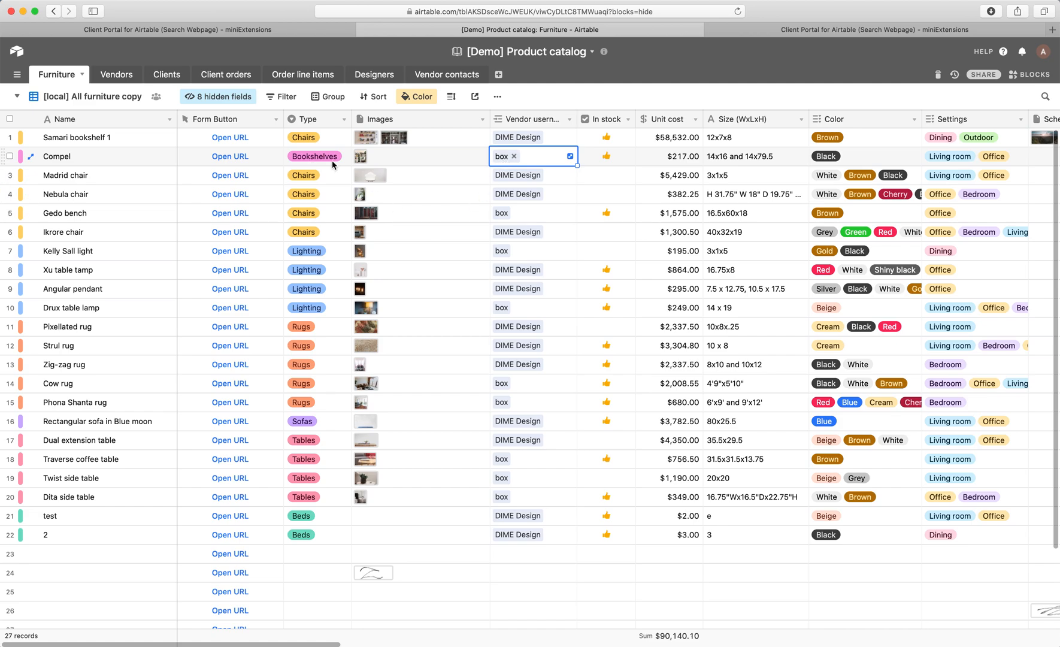
pyautogui.moveTo(510, 160)
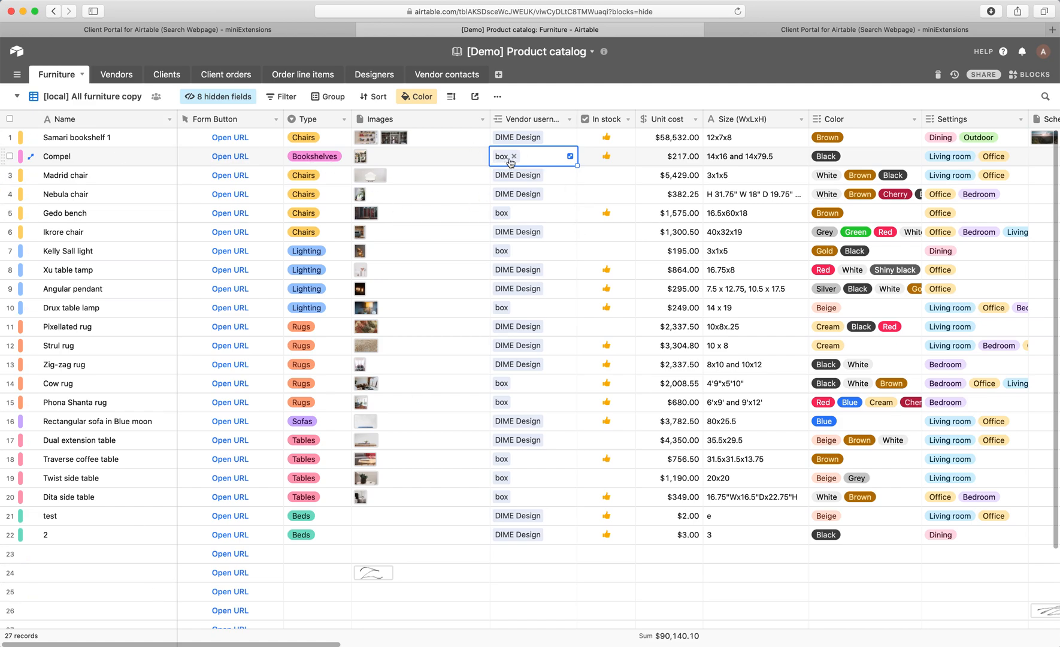
# Return to the portal demo page and enter box as the Vendor username
pyautogui.click(174, 30)
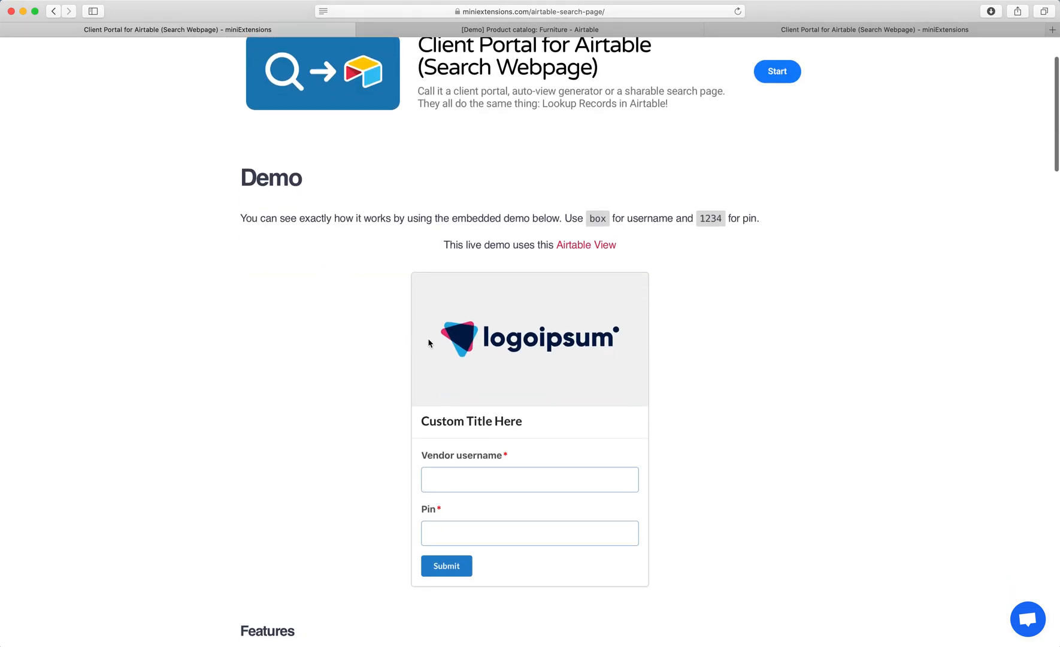
pyautogui.scroll(-3)
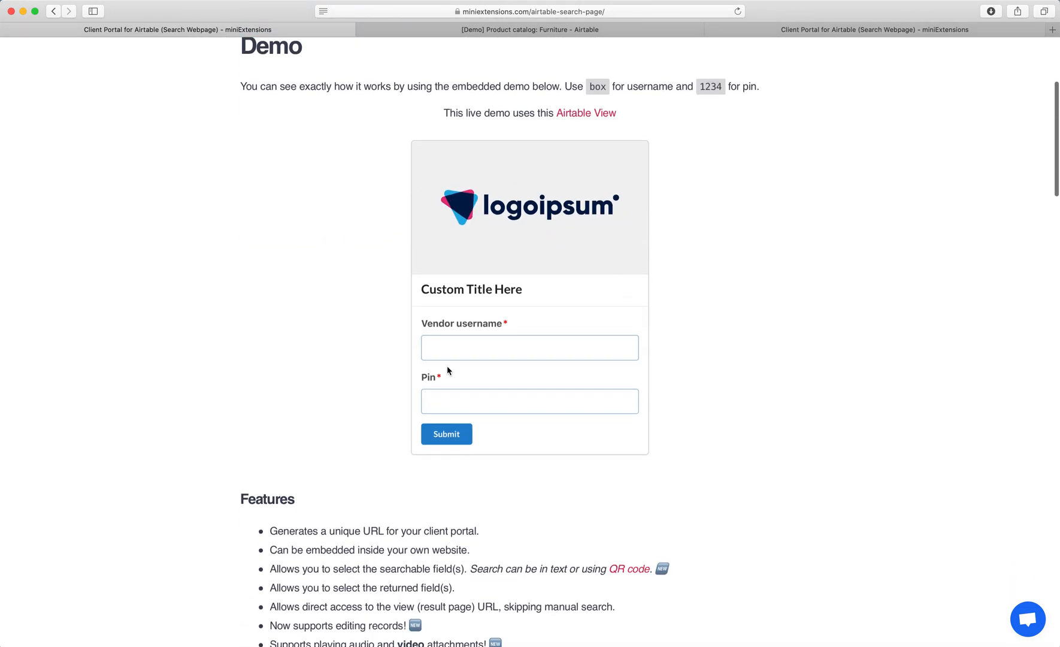
pyautogui.moveTo(427, 308)
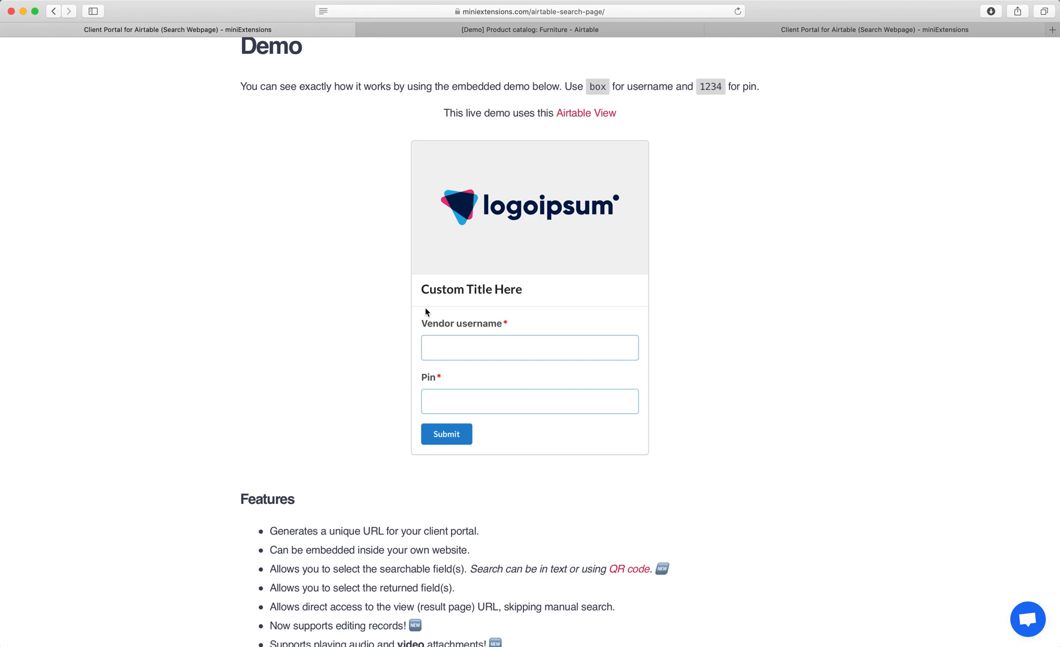
pyautogui.click(529, 348)
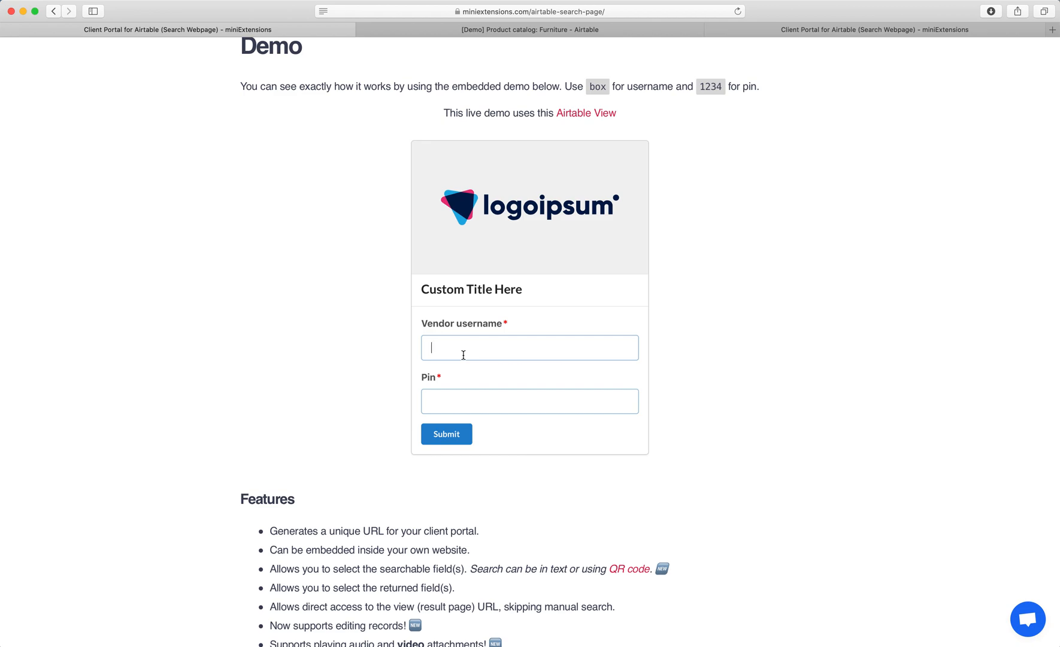
pyautogui.write('box')
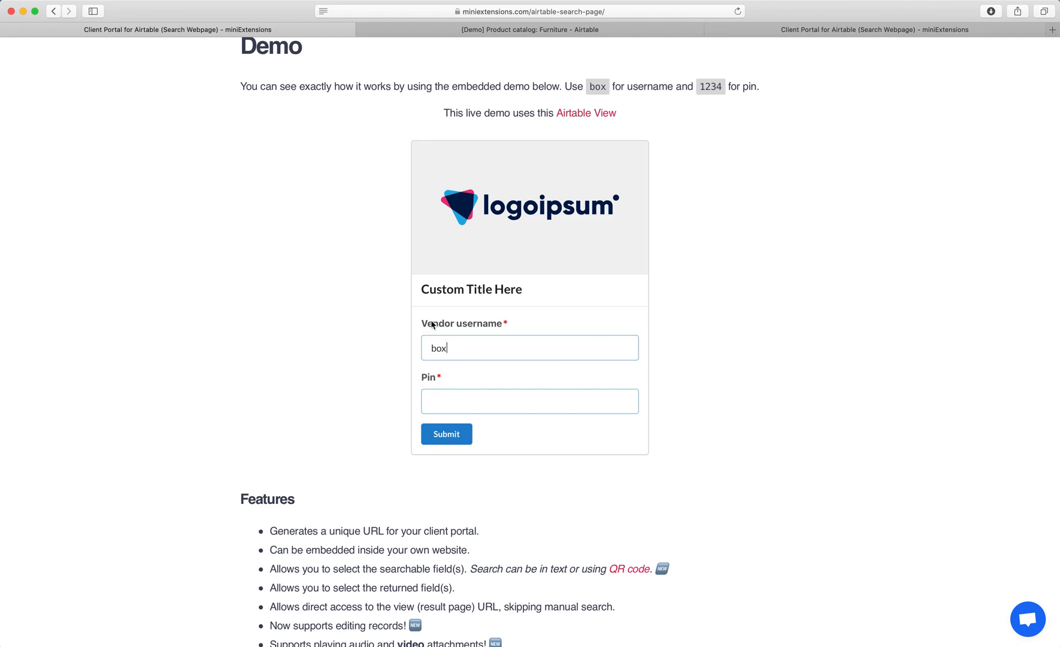
# Check the vendor's pin in the Airtable Vendors table and submit the login
pyautogui.click(530, 29)
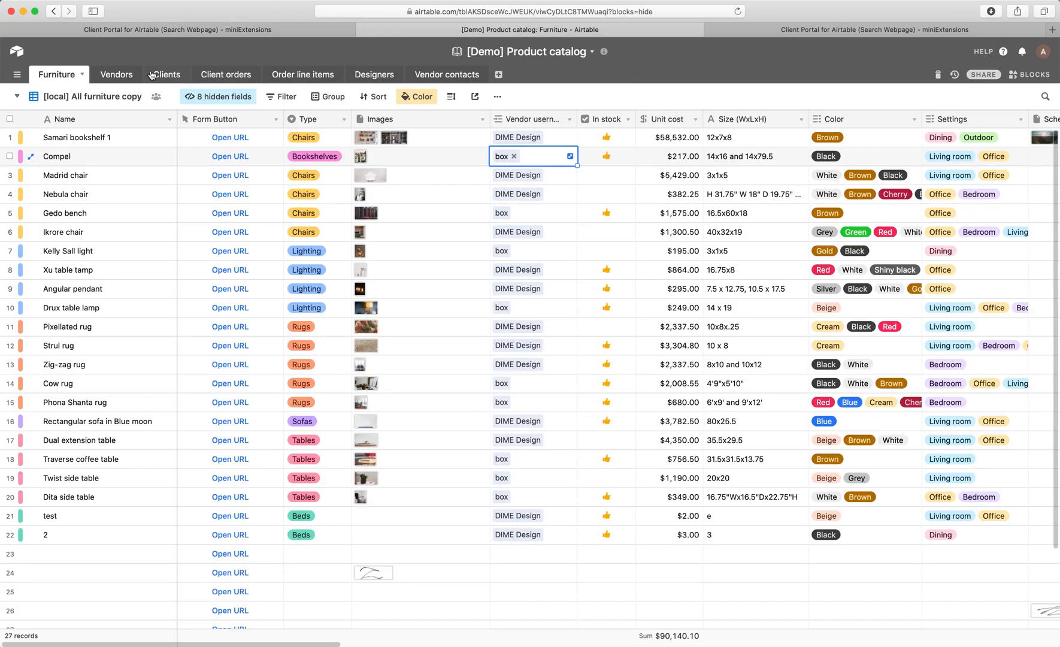
pyautogui.click(112, 74)
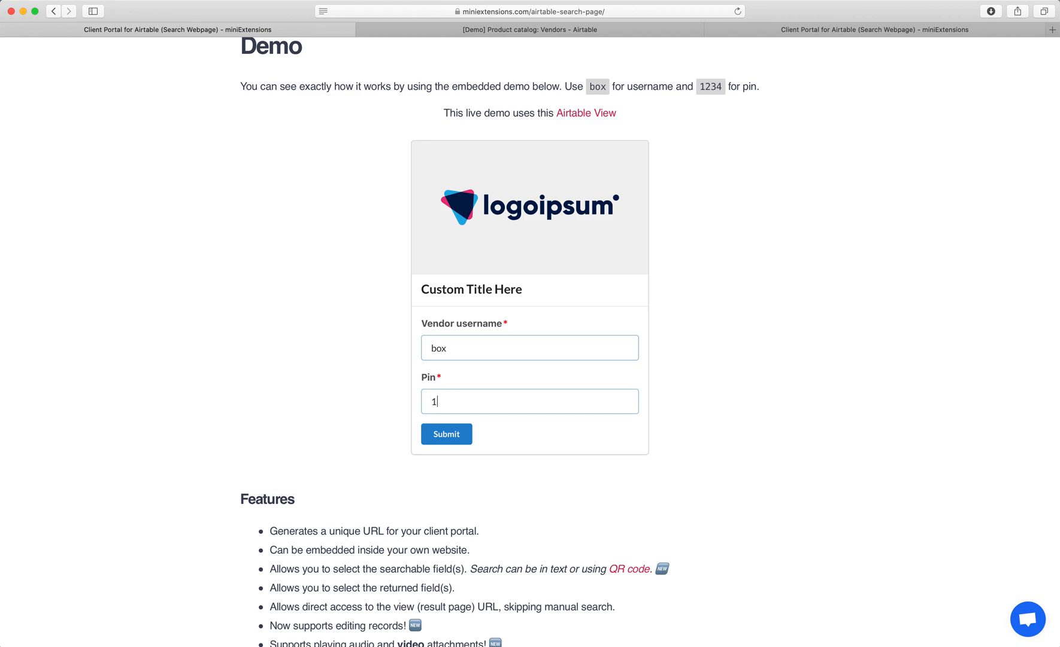
pyautogui.click(446, 433)
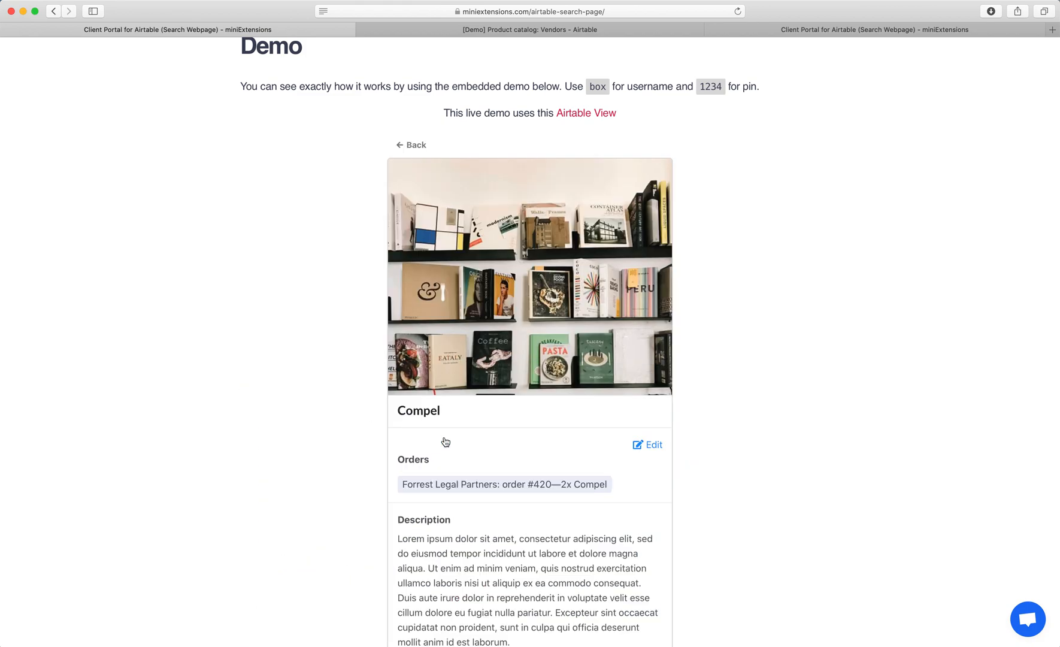
pyautogui.scroll(-3)
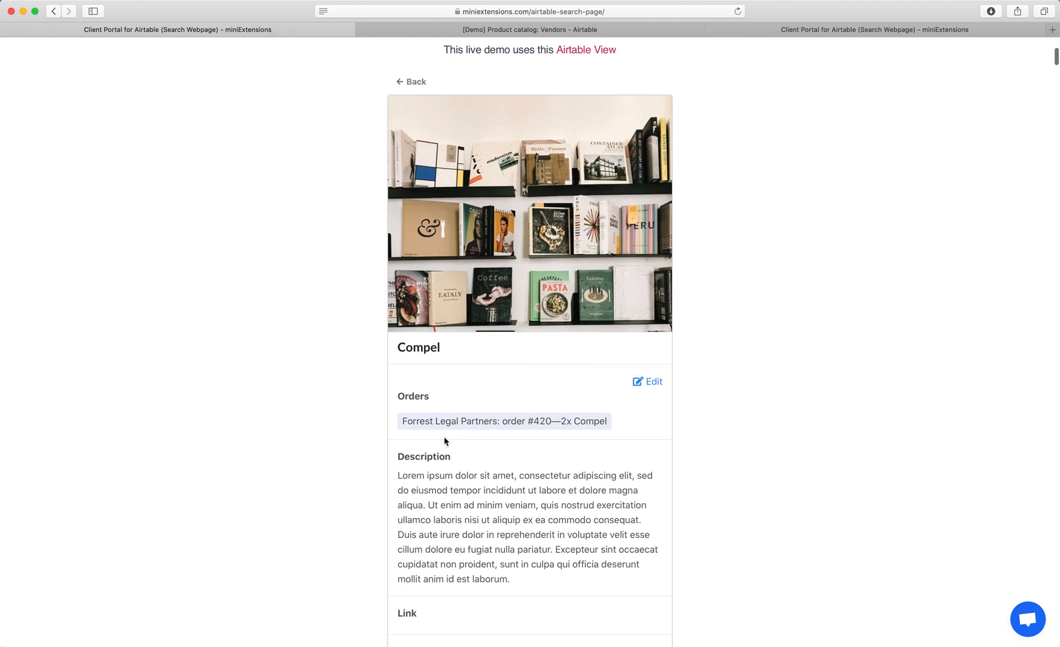
pyautogui.scroll(-3)
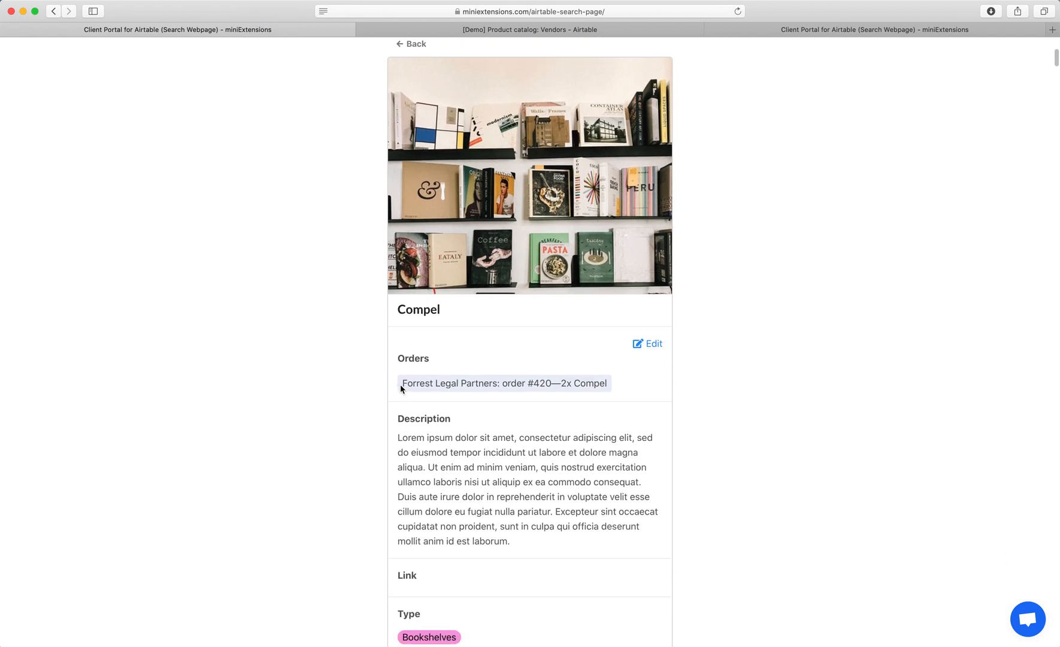
pyautogui.scroll(-3)
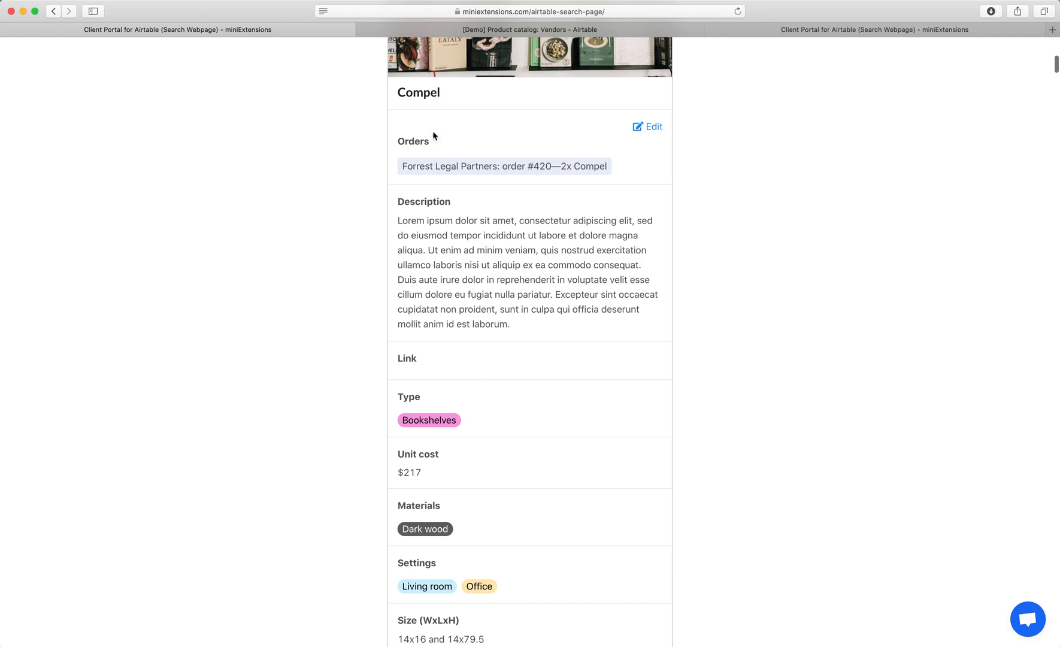
pyautogui.scroll(-3)
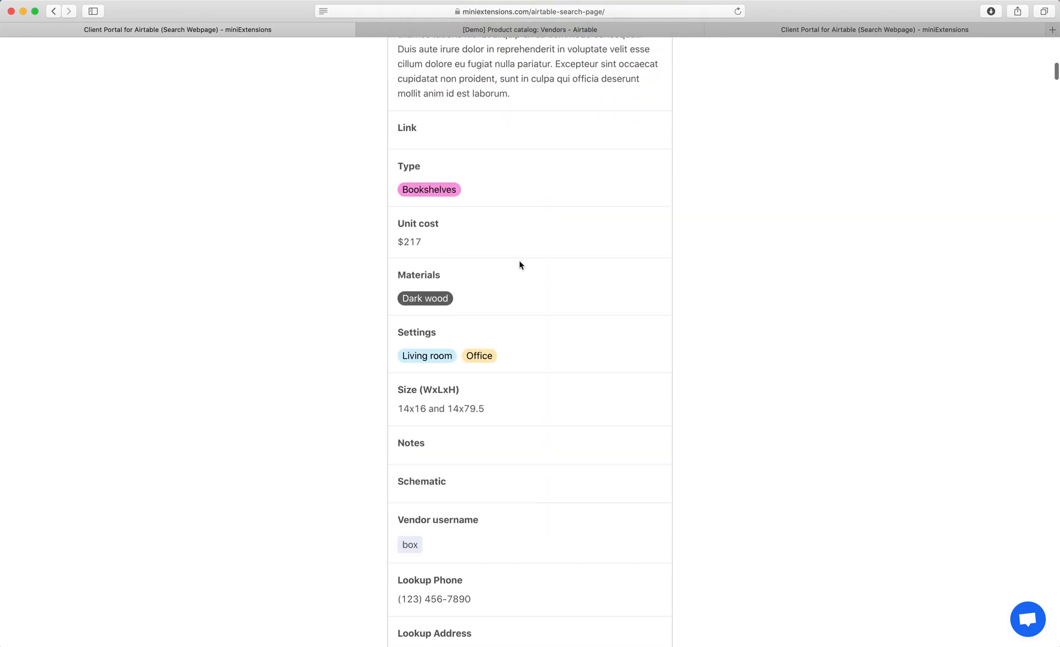
pyautogui.scroll(-3)
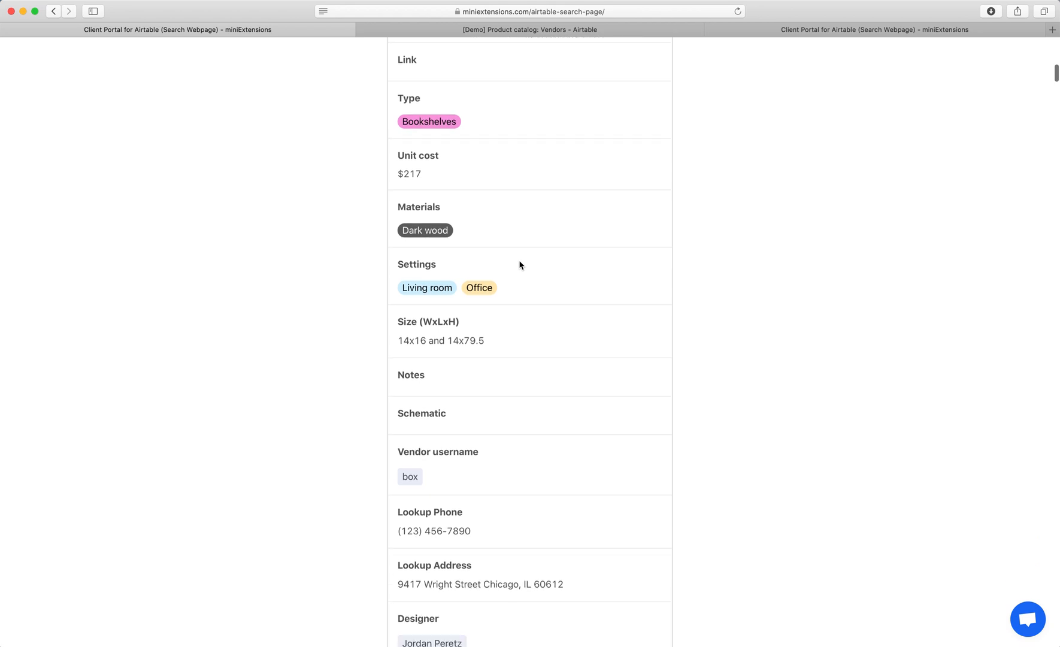
pyautogui.scroll(-3)
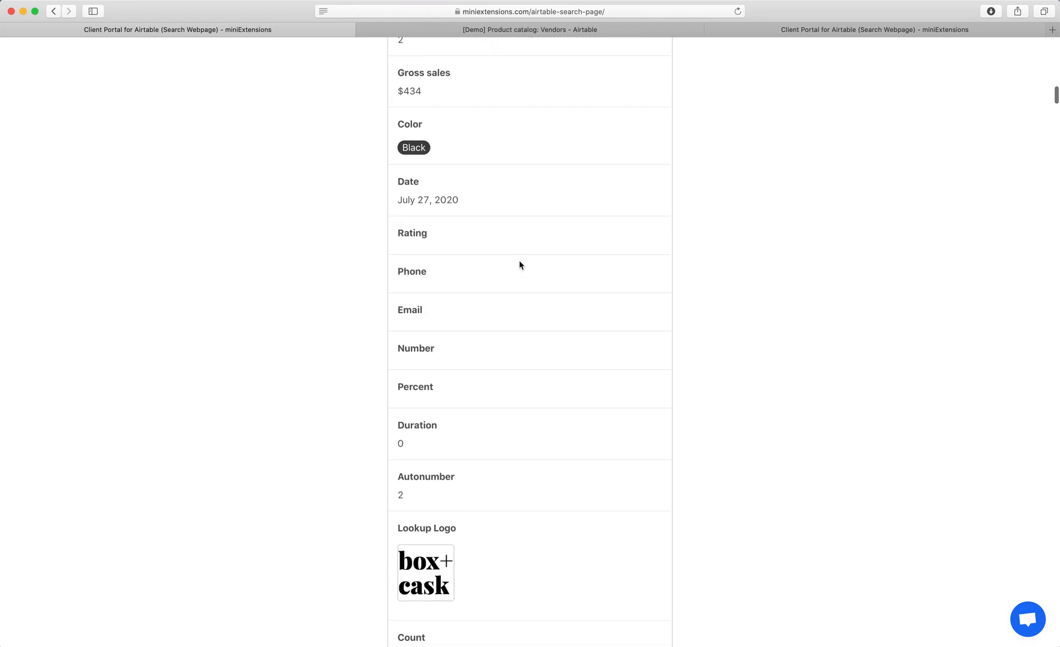
pyautogui.scroll(-3)
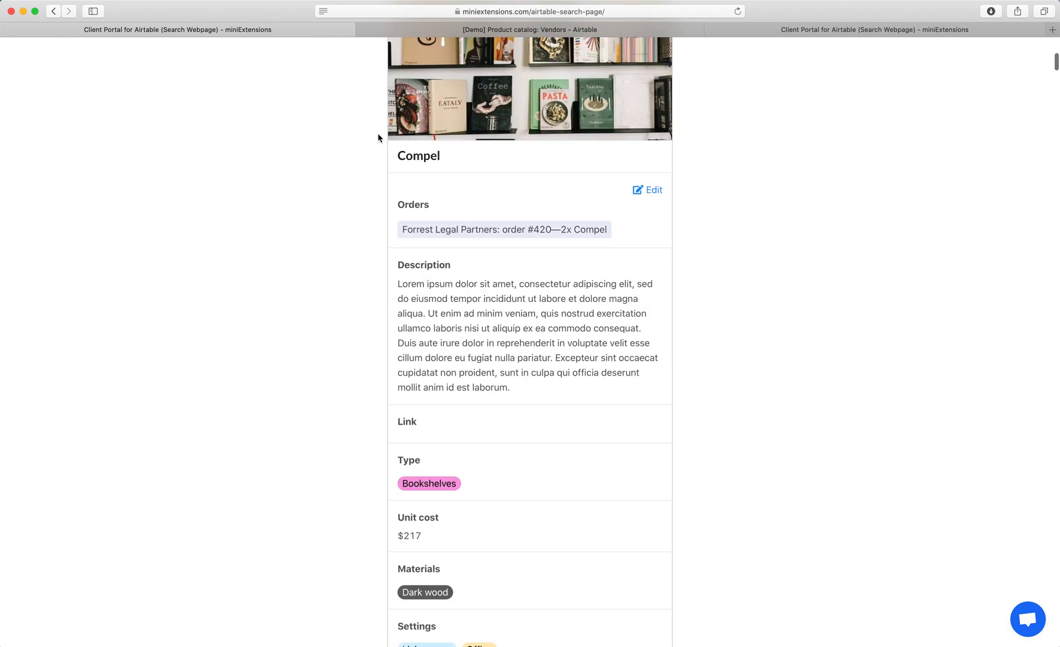
pyautogui.moveTo(511, 186)
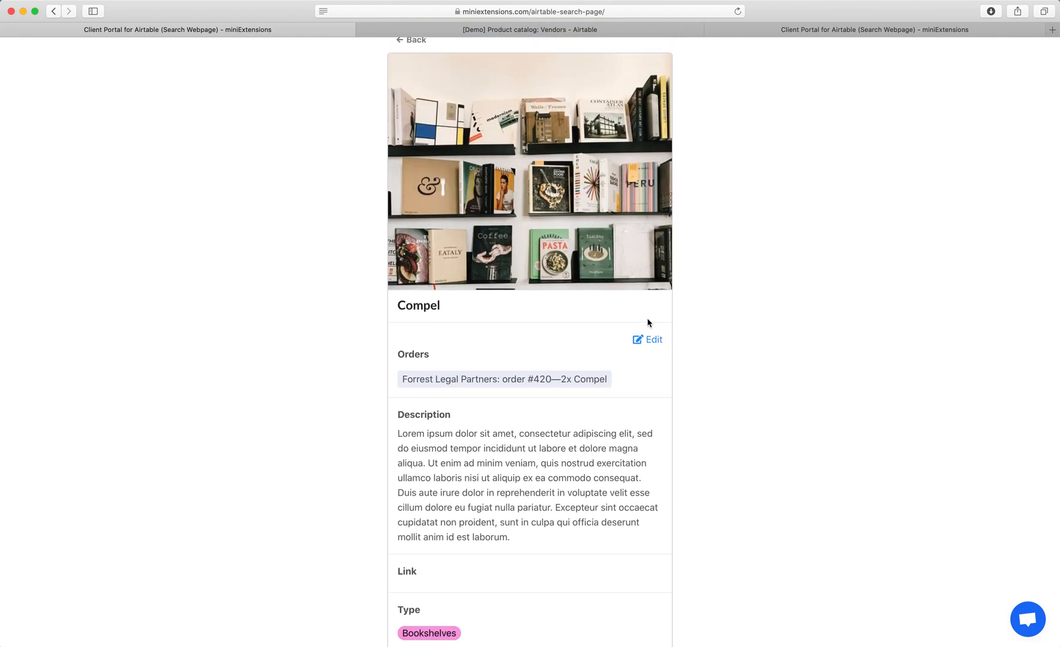
# Edit the Compel record through the form so its Name becomes Compel 1
pyautogui.click(647, 340)
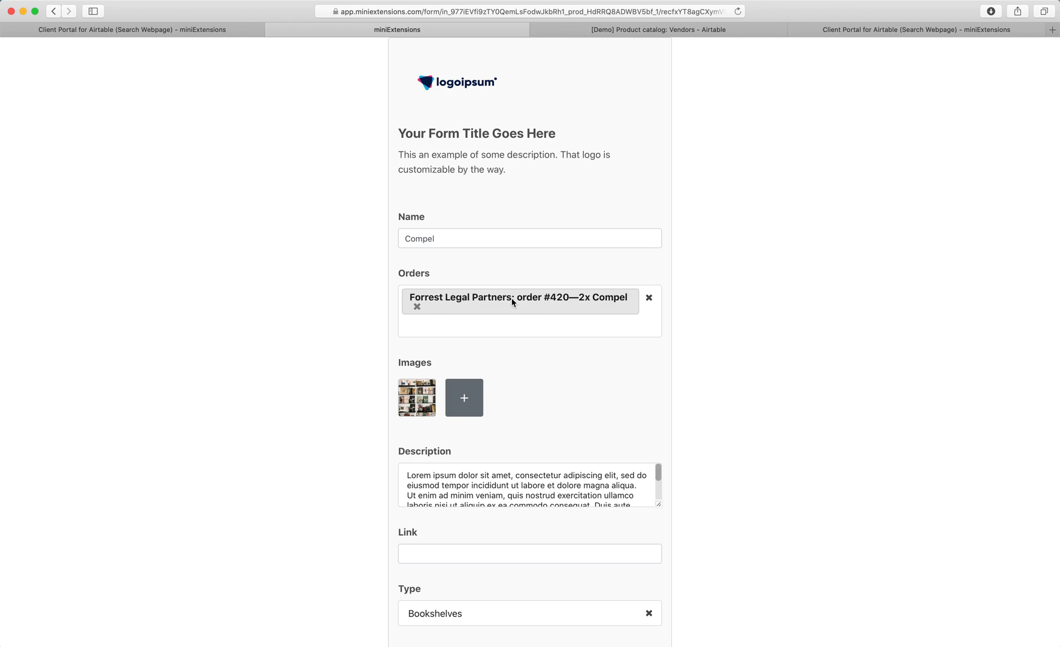
pyautogui.click(529, 238)
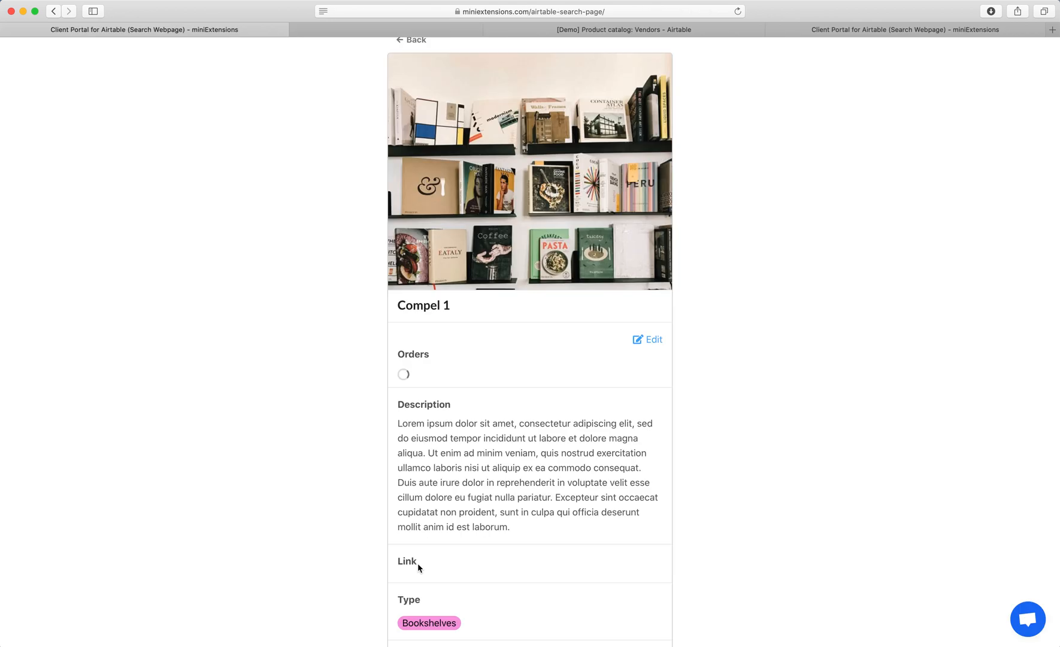
pyautogui.moveTo(439, 332)
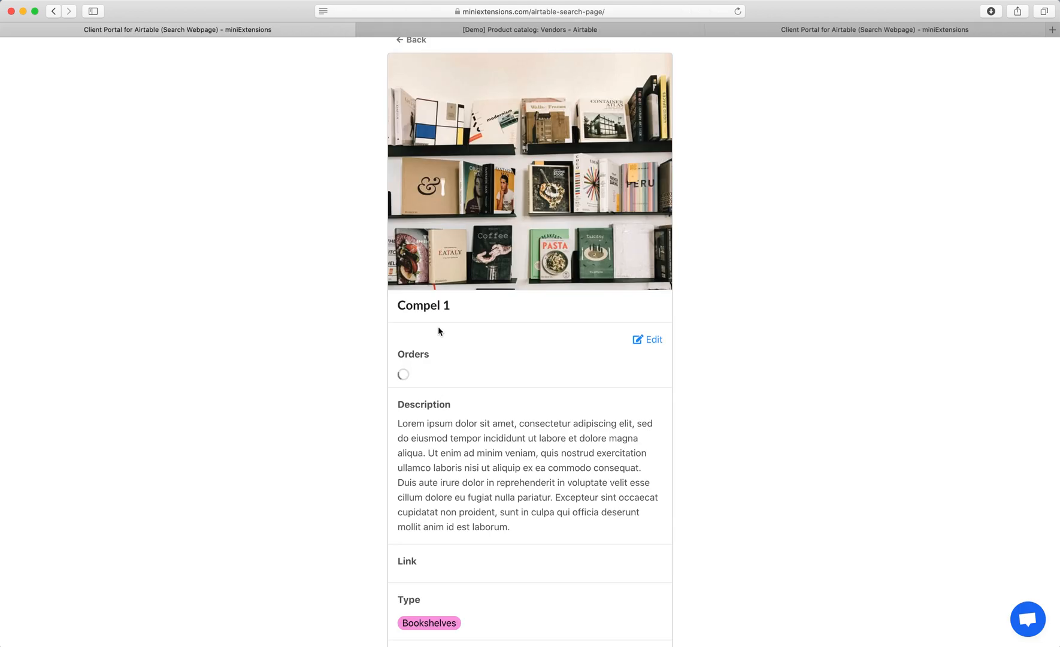
pyautogui.scroll(-3)
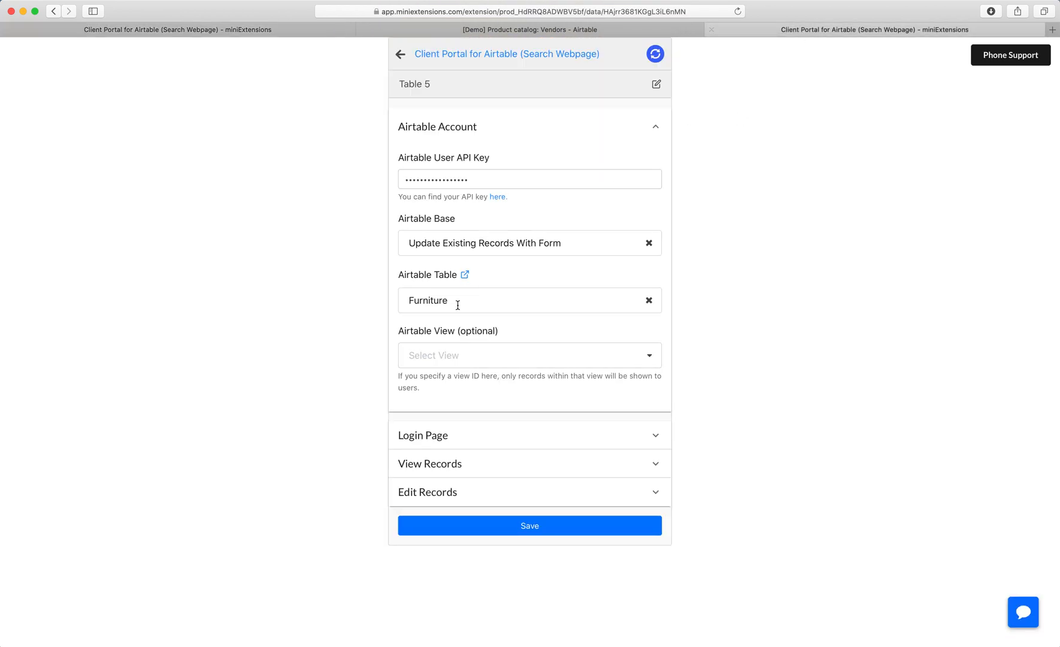
pyautogui.moveTo(499, 198)
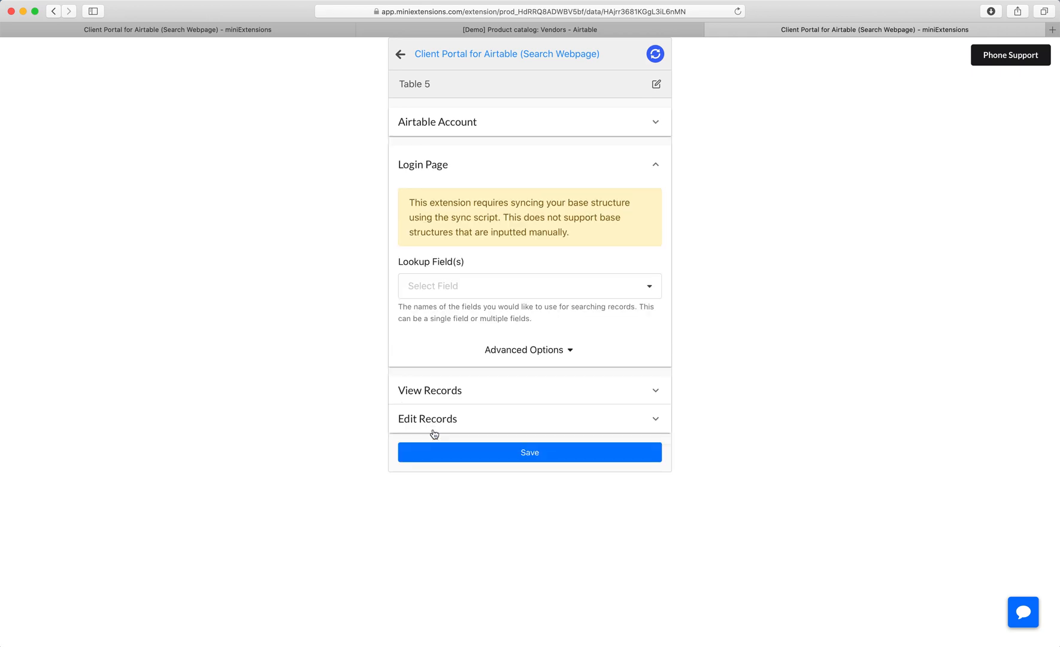
# Expand the Login Page section of the Furniture portal settings
pyautogui.click(529, 286)
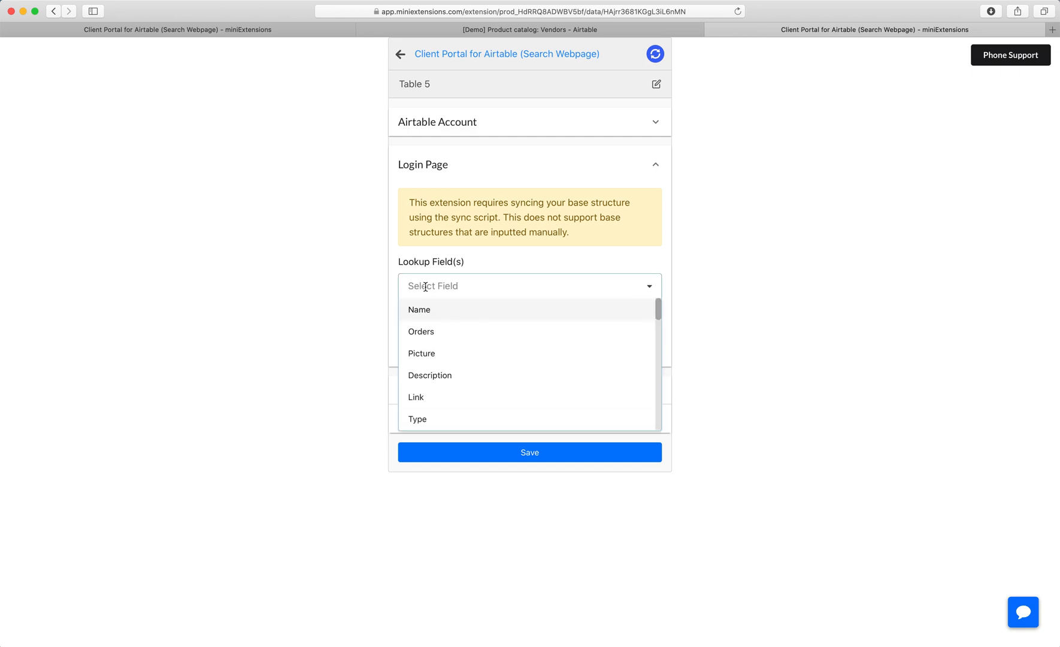
# Set Name as the login lookup field and reveal the advanced login options
pyautogui.click(419, 310)
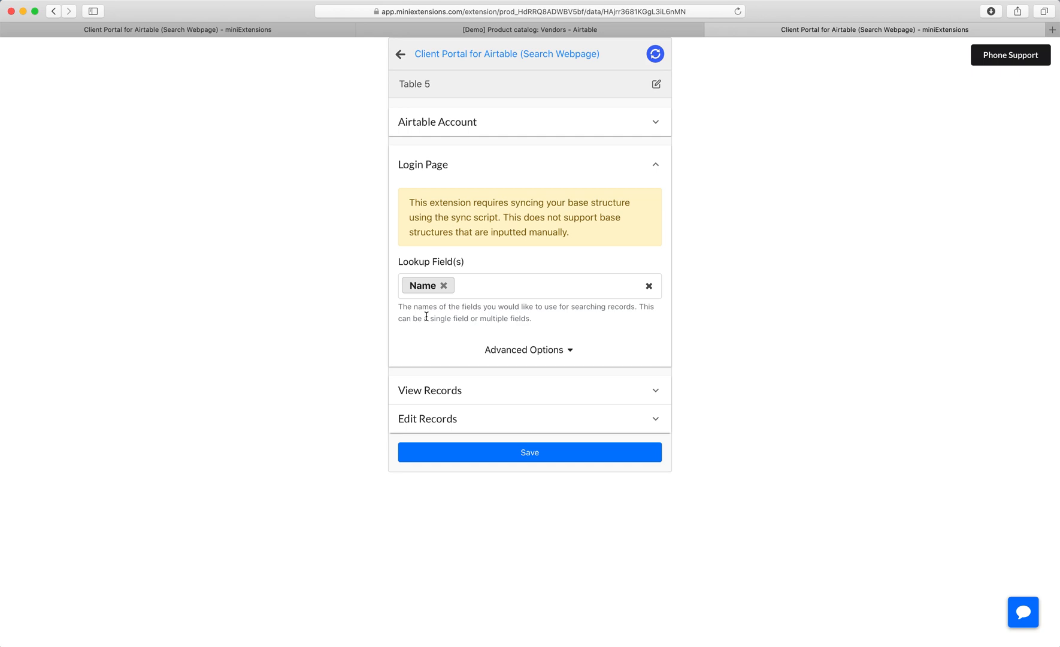
pyautogui.click(529, 350)
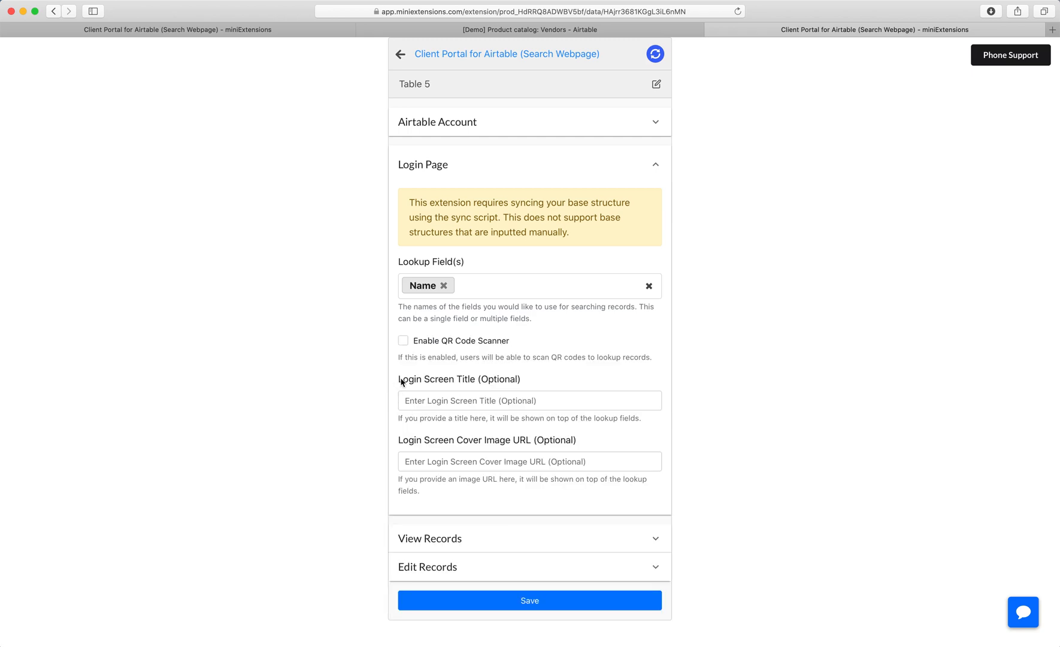
pyautogui.scroll(-3)
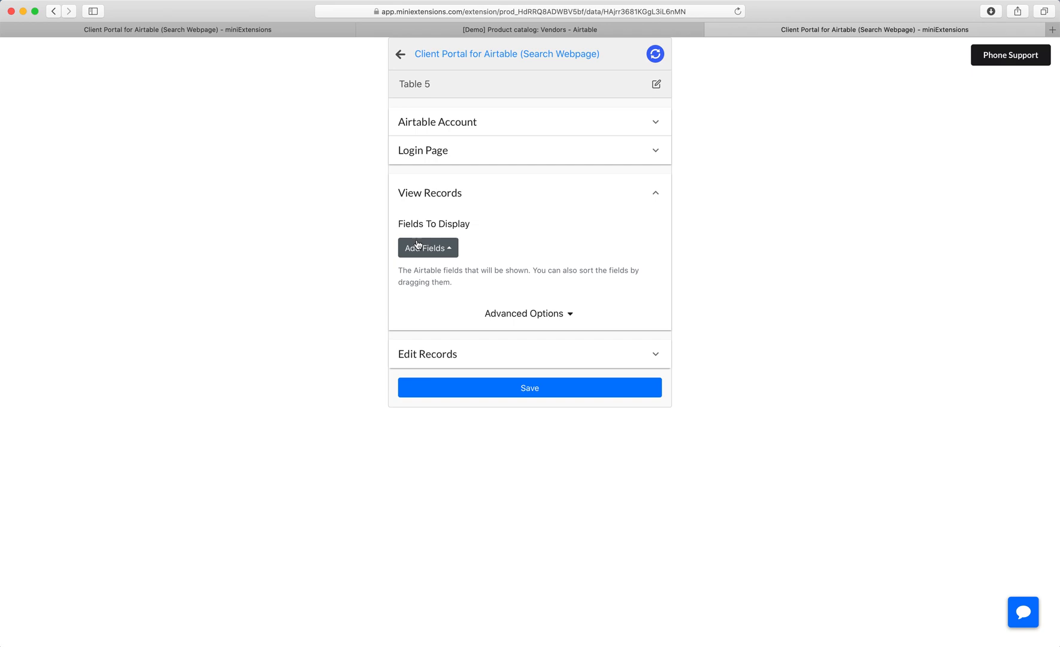
# Add all Furniture fields to the View Records display and review the Name field card
pyautogui.click(427, 248)
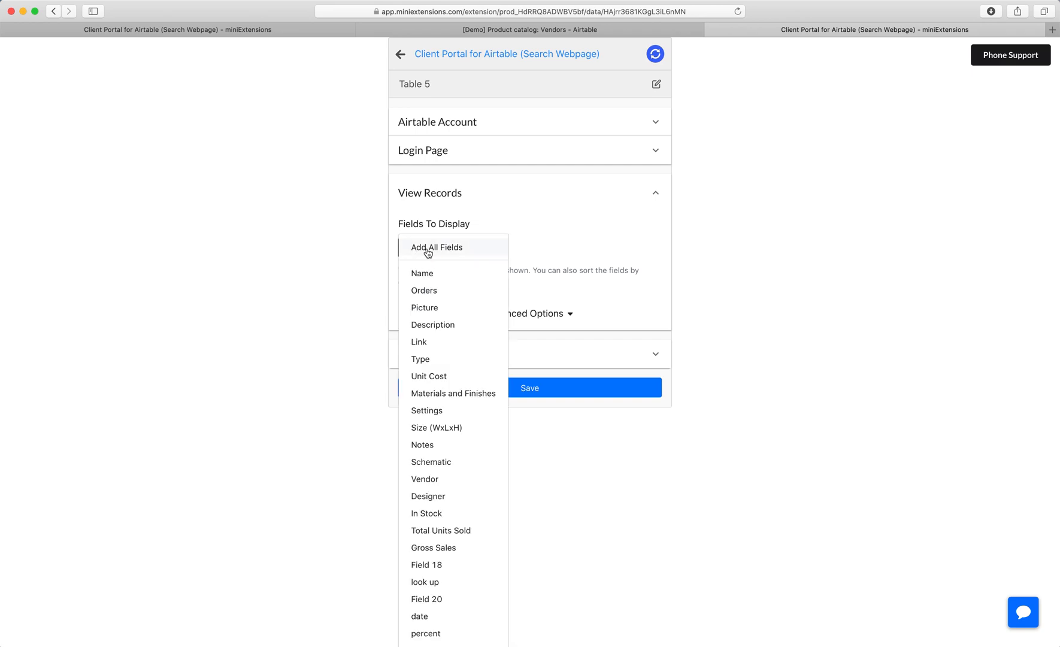
pyautogui.click(437, 248)
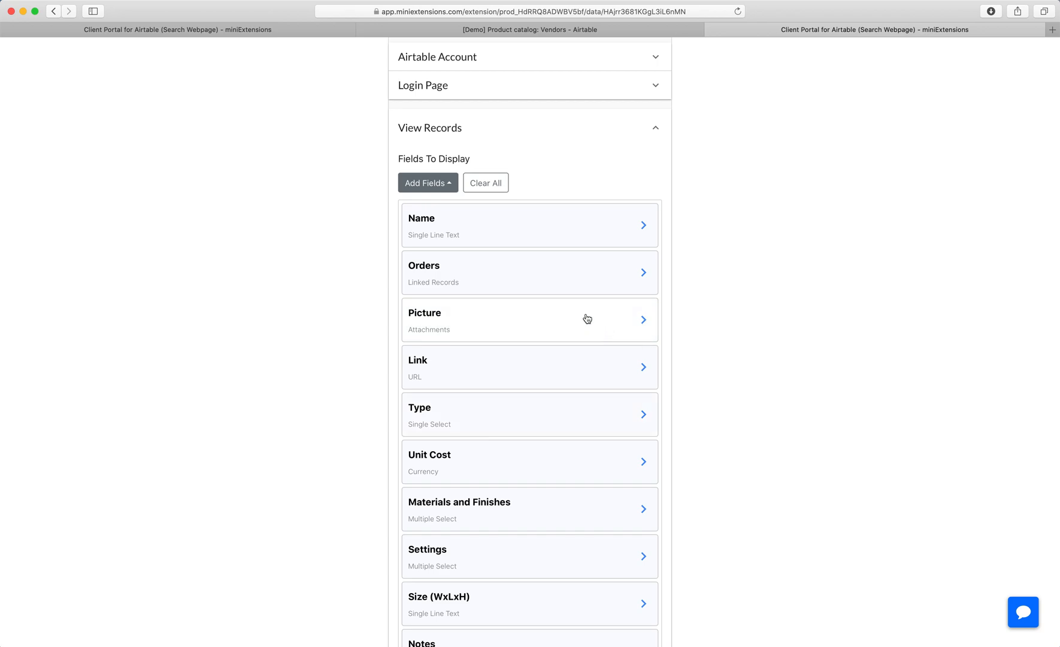
pyautogui.click(530, 225)
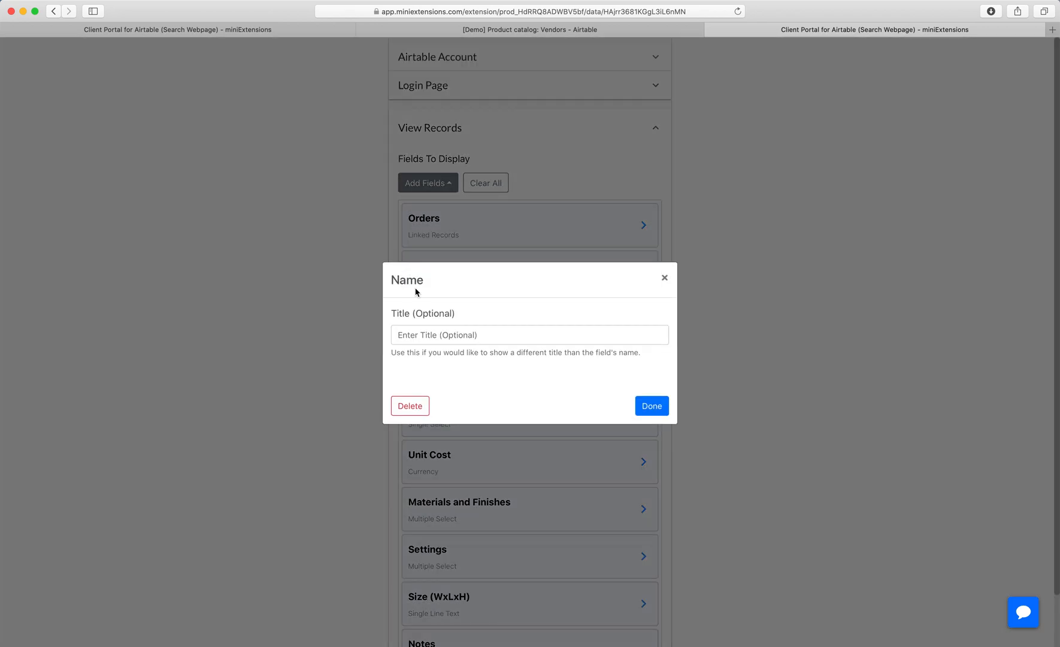
pyautogui.click(529, 335)
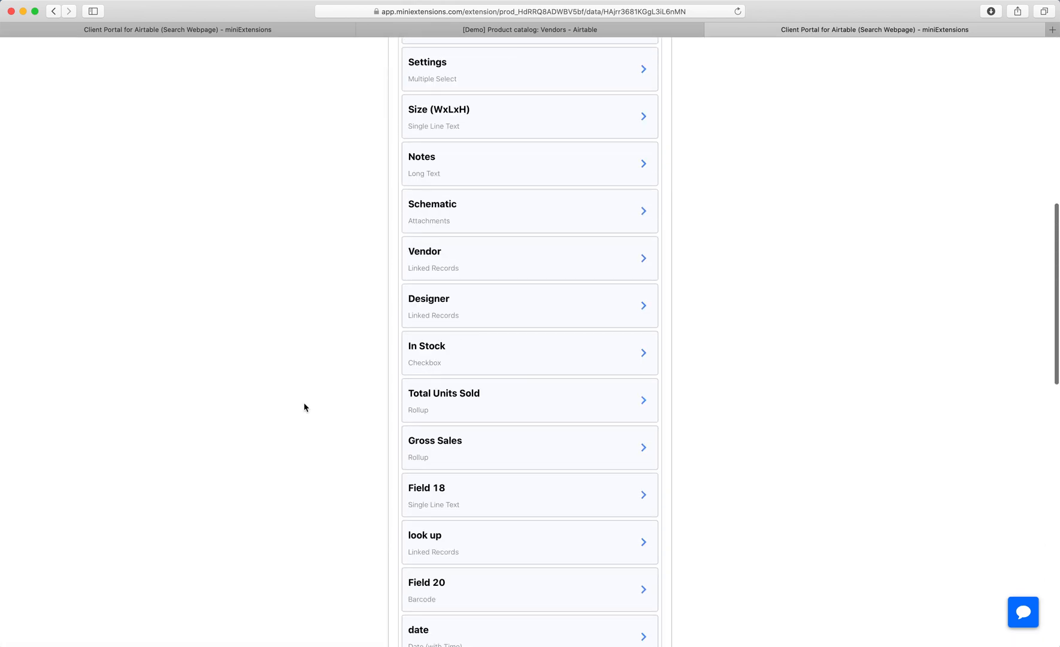
pyautogui.scroll(-3)
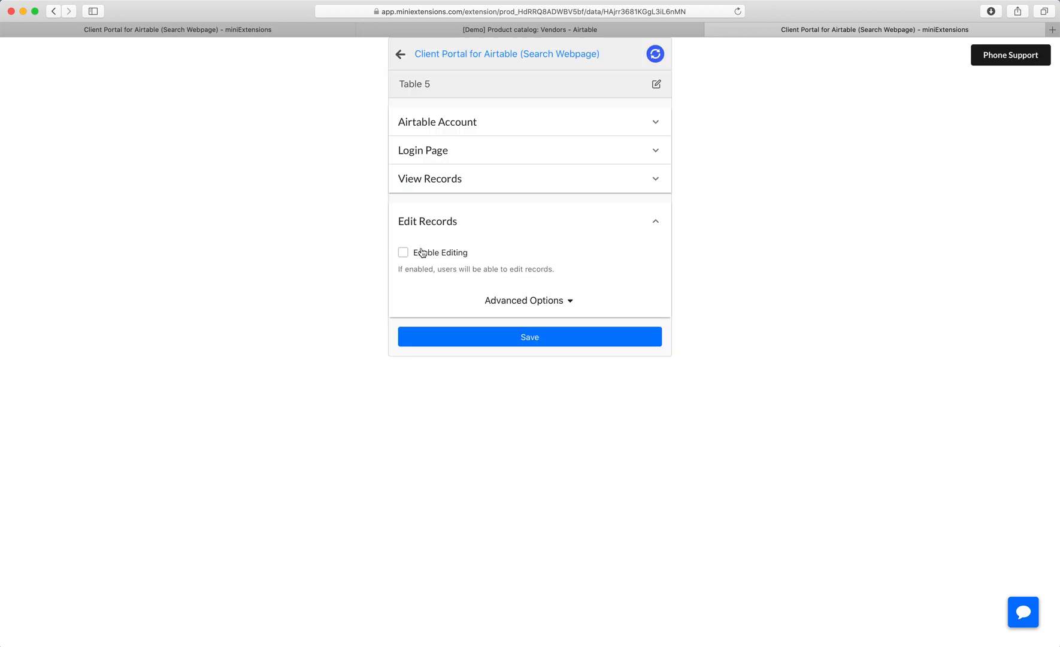
# Enable editing with Orders, Description, Settings and Notes as form fields, then save the portal
pyautogui.click(403, 252)
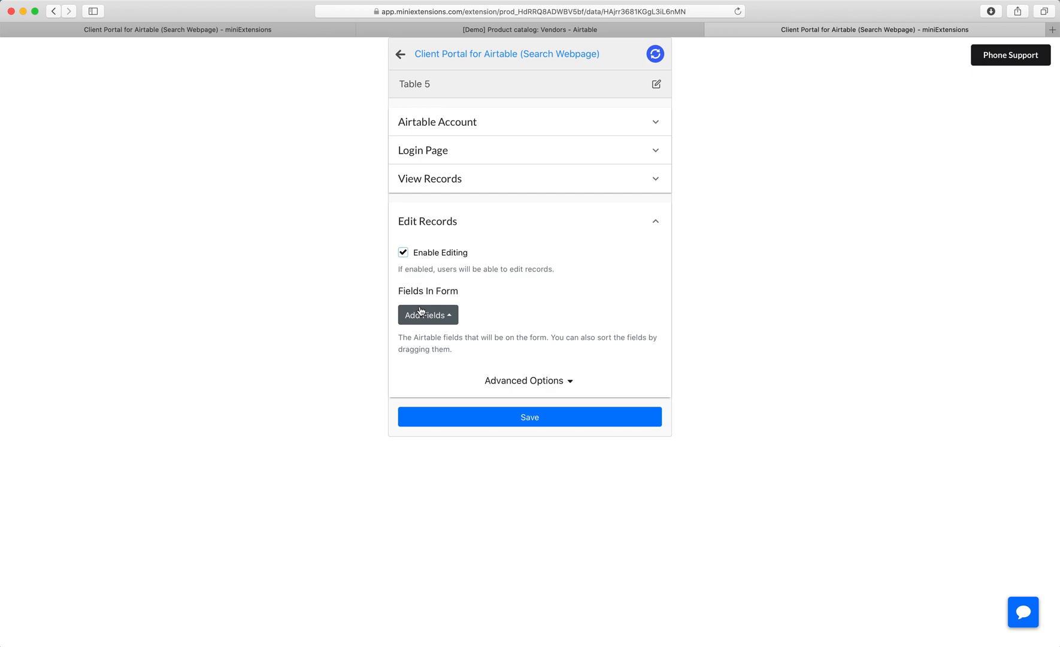
pyautogui.click(427, 314)
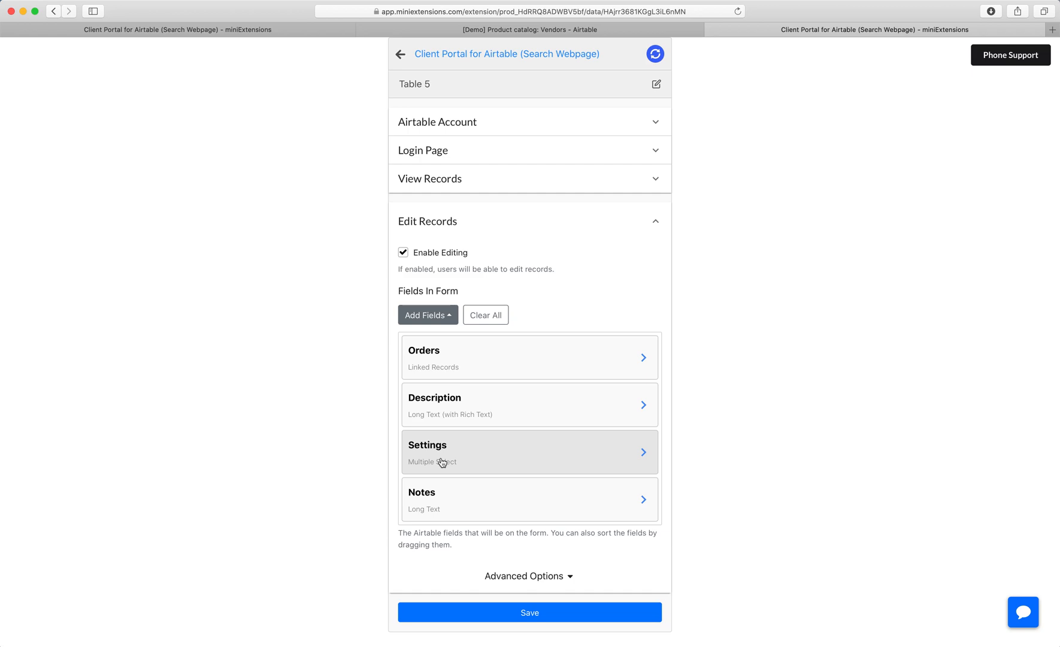
pyautogui.scroll(-3)
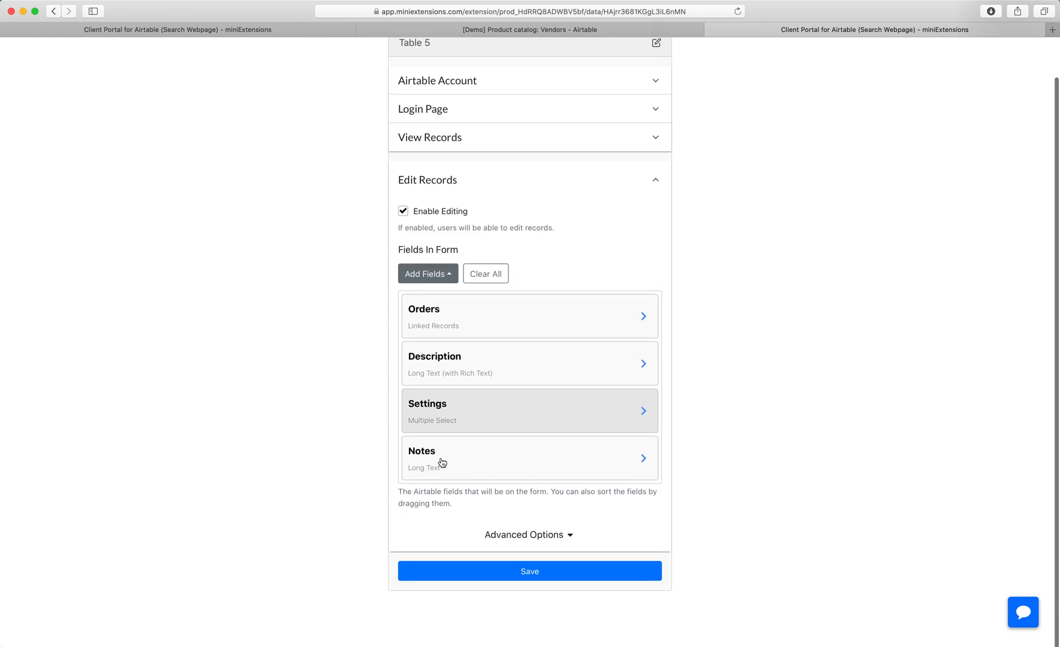
pyautogui.click(530, 571)
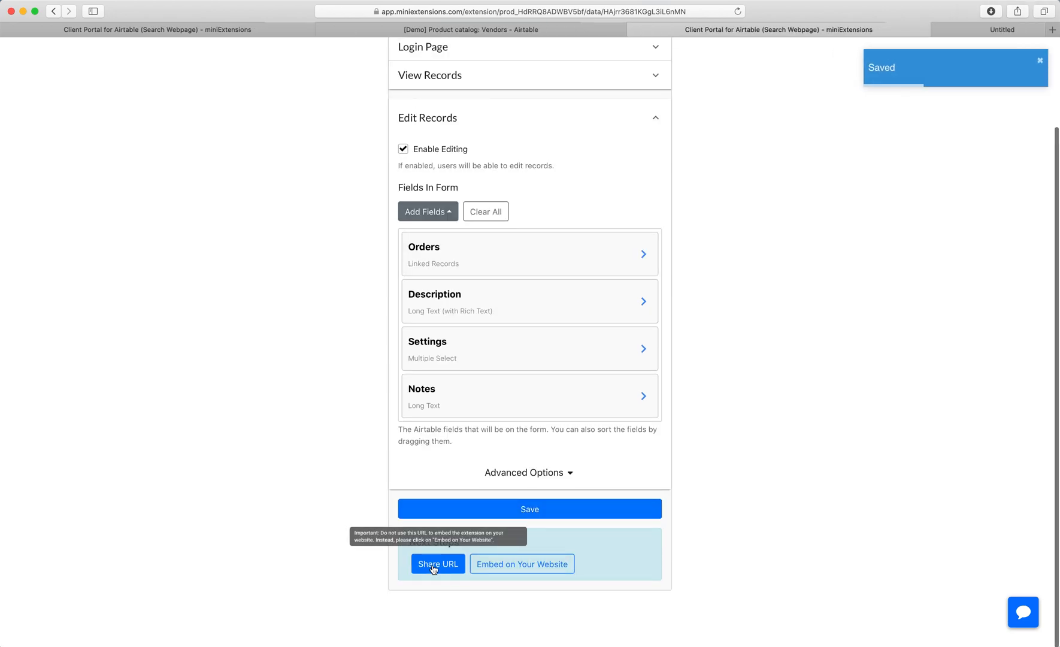
# Log into the shared portal URL with Name 123 and review that record's details
pyautogui.click(438, 563)
pyautogui.write('12')
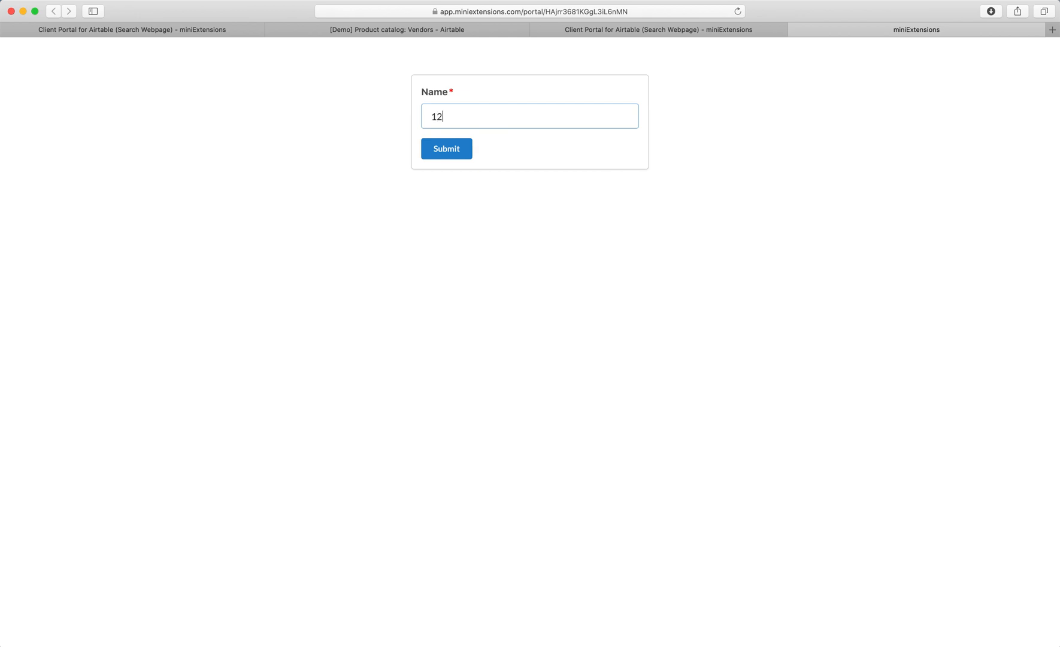
pyautogui.click(446, 148)
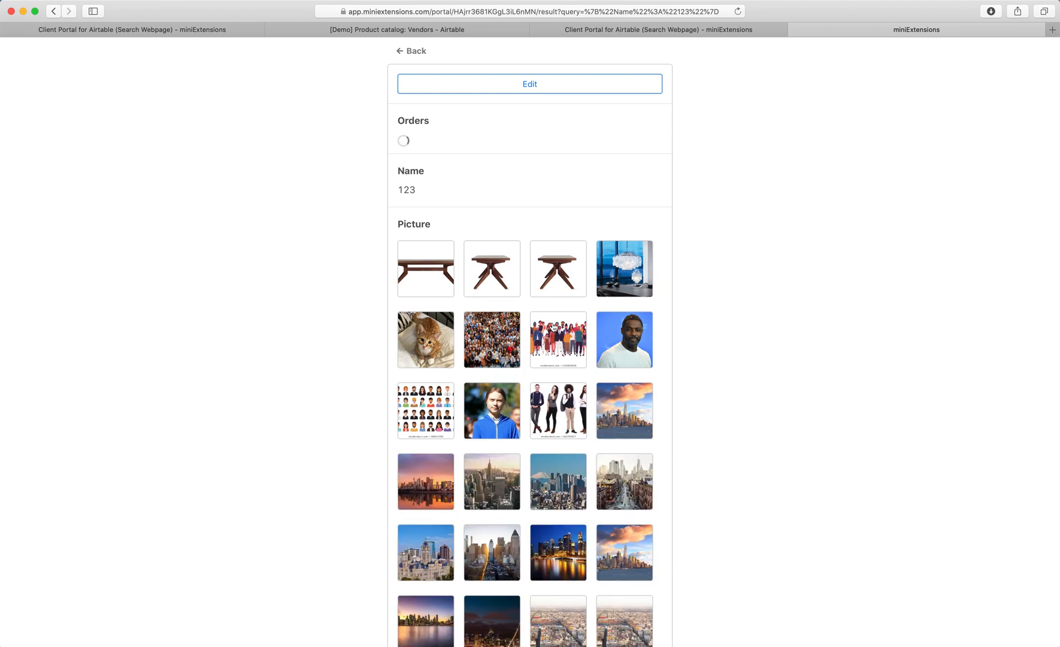
pyautogui.click(425, 339)
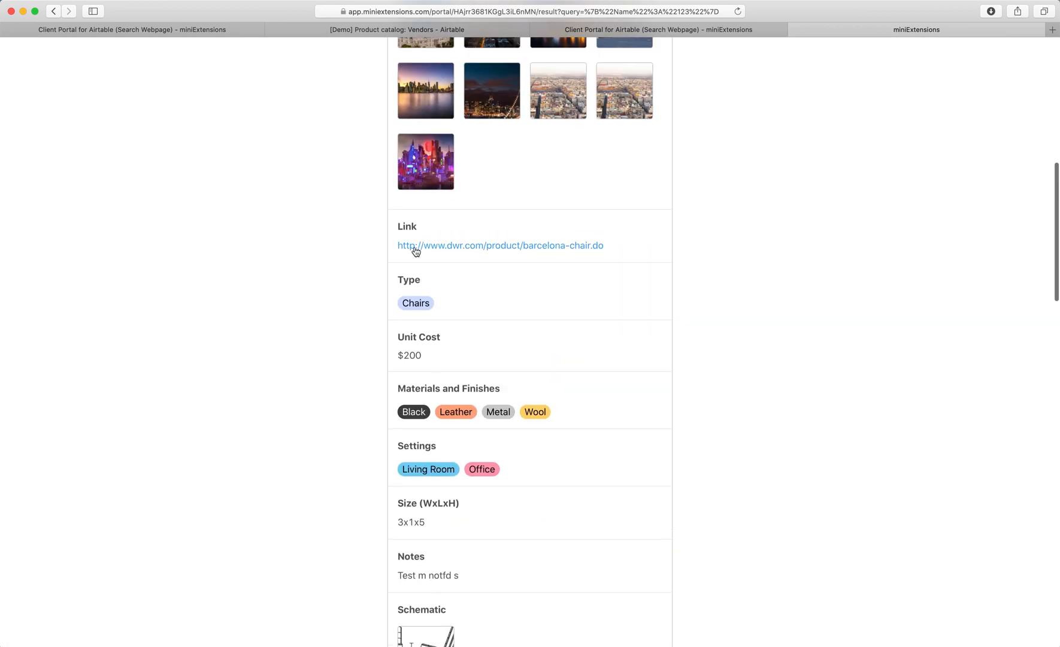
pyautogui.scroll(-3)
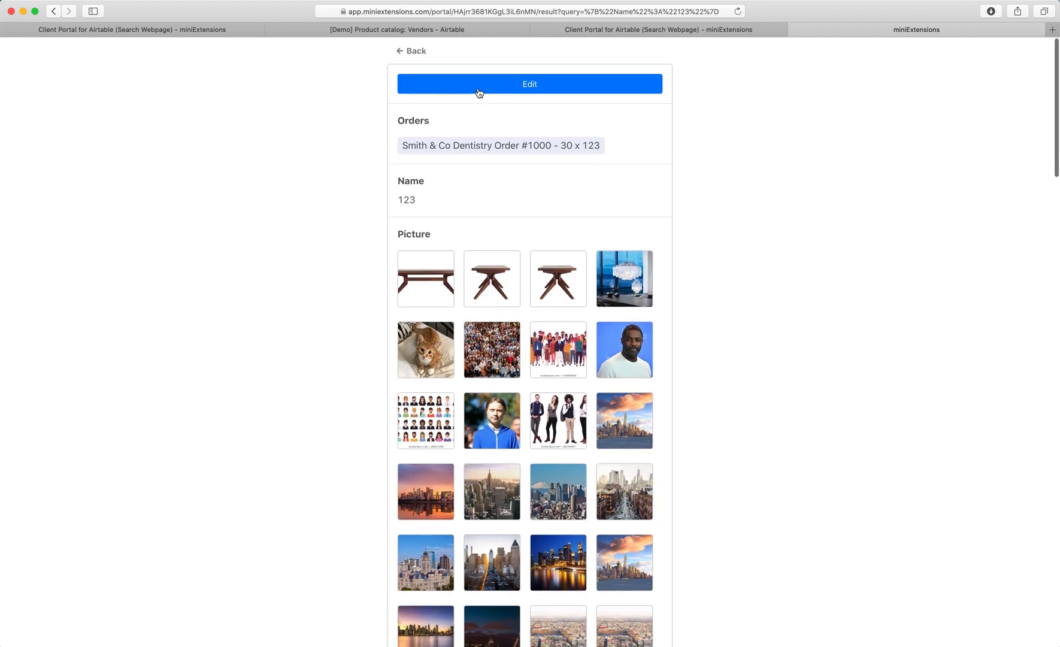
pyautogui.click(529, 83)
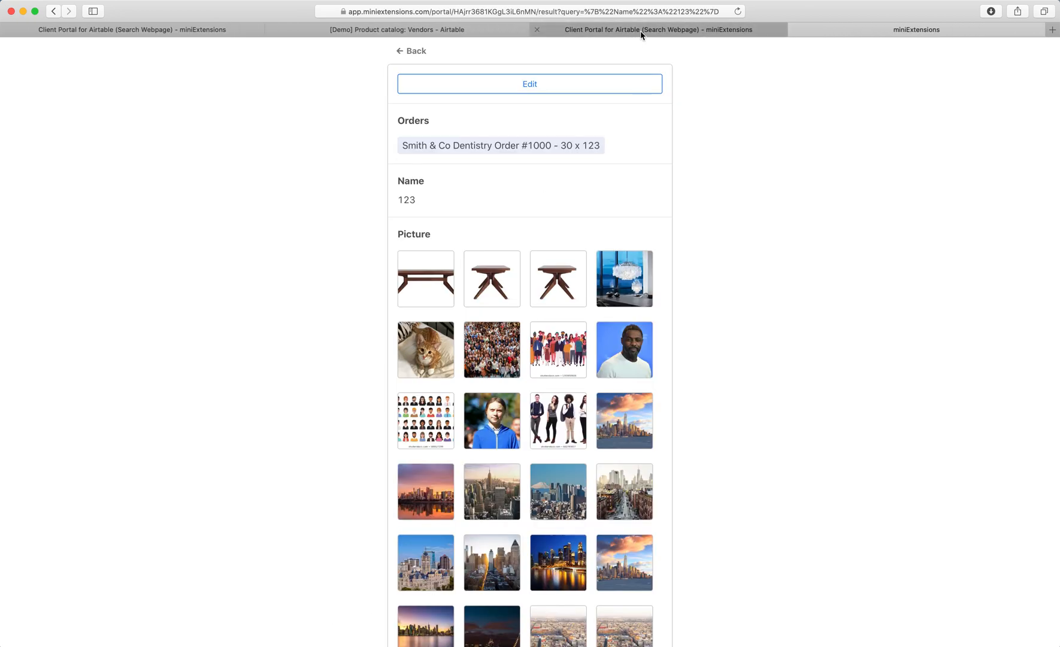
# Set Card Title Field to Name and Card Cover Image Field to Picture in View Records
pyautogui.click(529, 83)
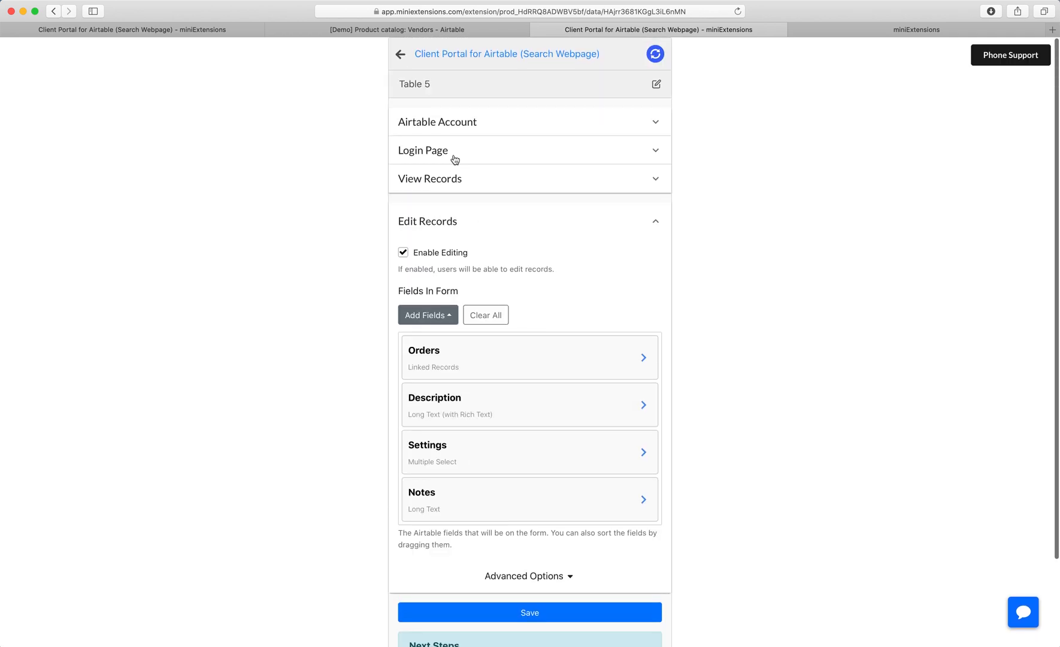
pyautogui.scroll(-3)
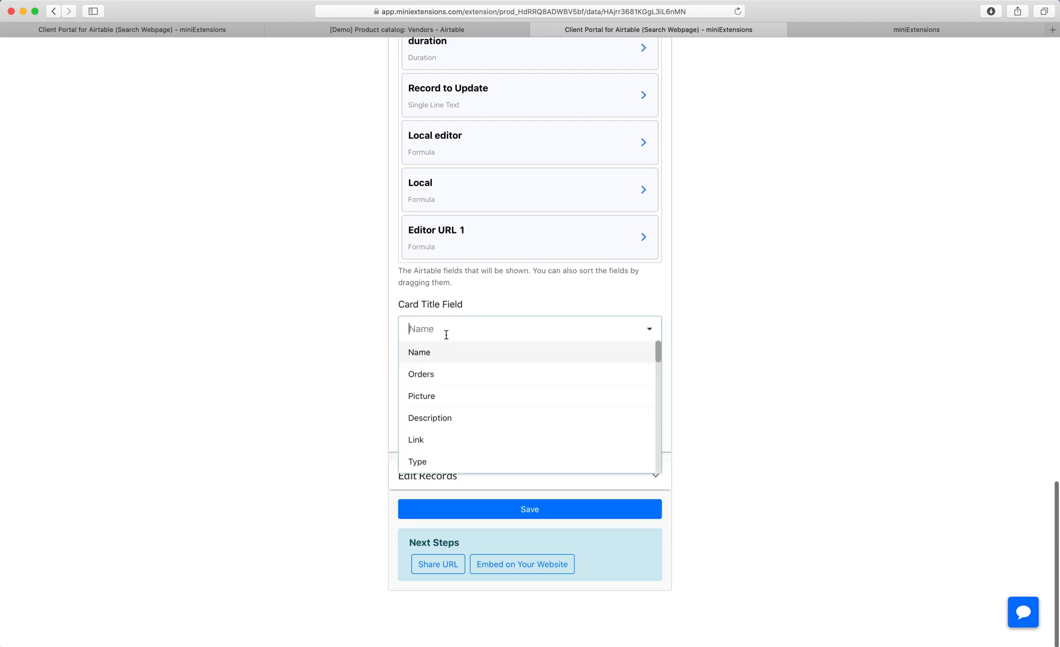
pyautogui.click(419, 352)
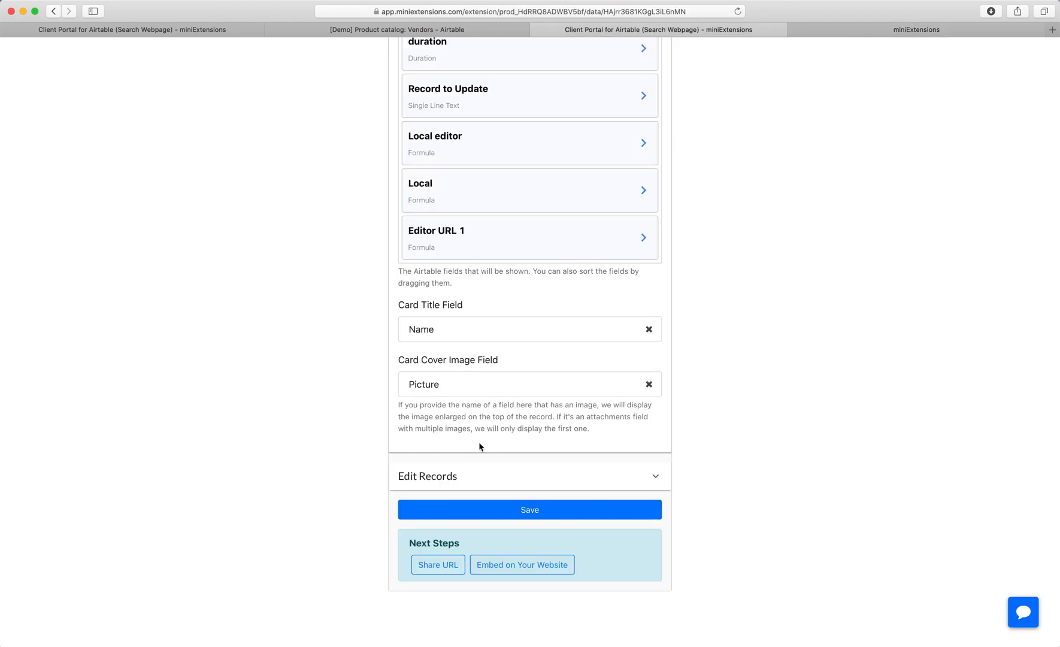
pyautogui.click(529, 476)
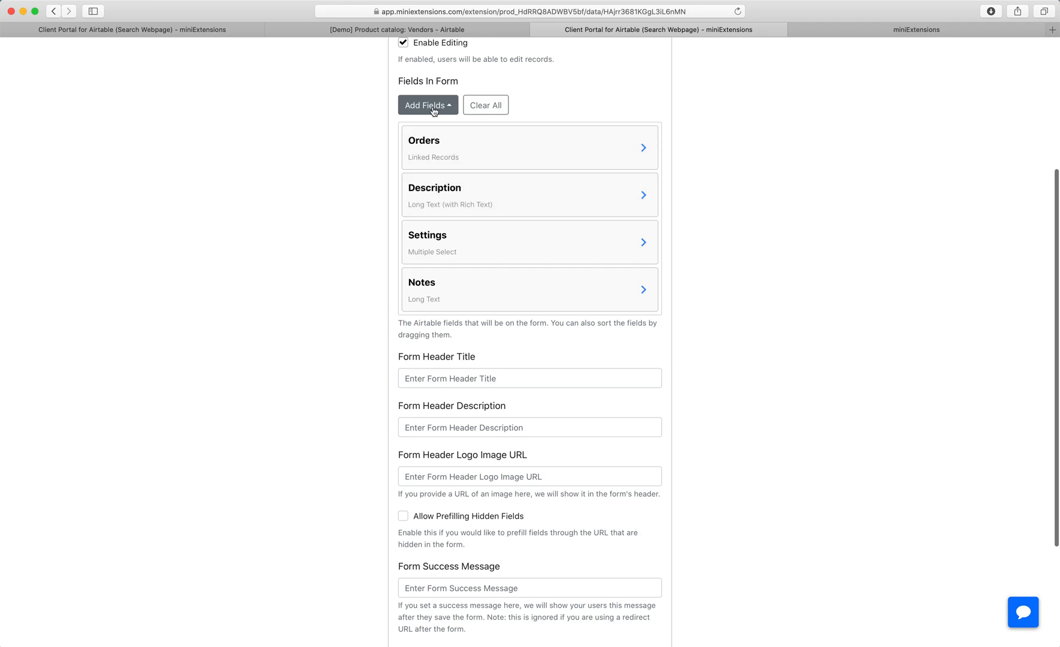
# Set the edit form's header title to My form and save
pyautogui.scroll(-3)
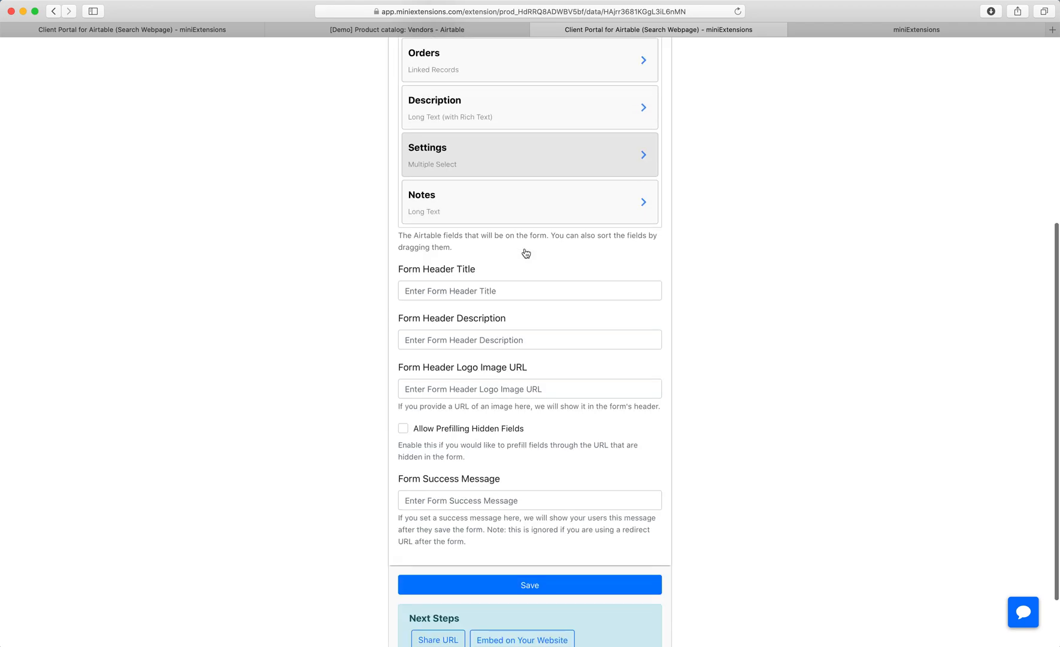
pyautogui.click(529, 290)
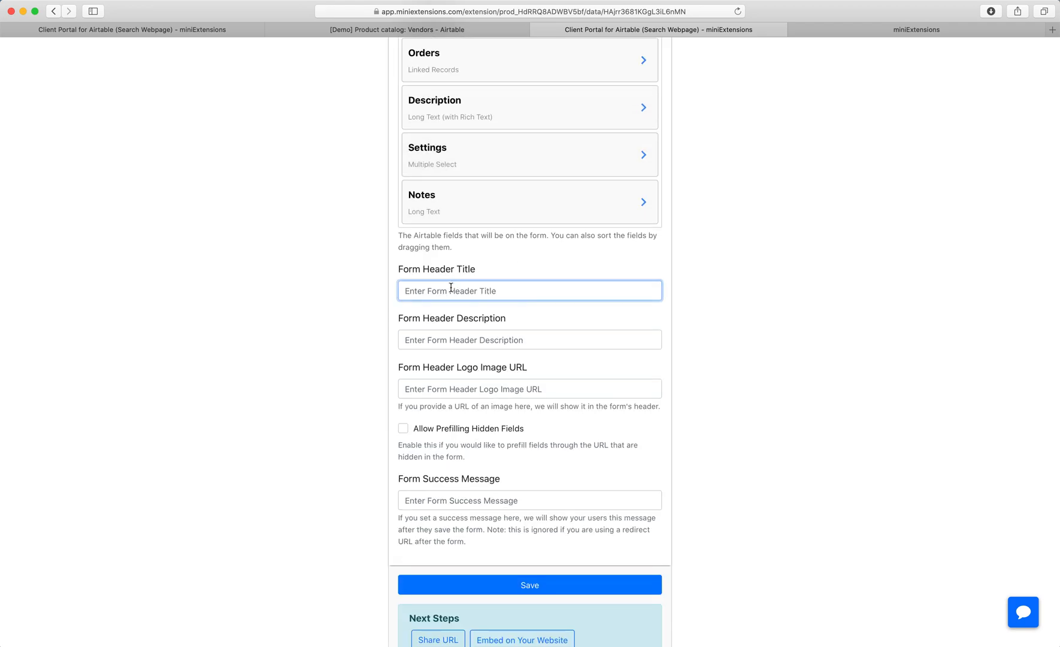
pyautogui.write('My form')
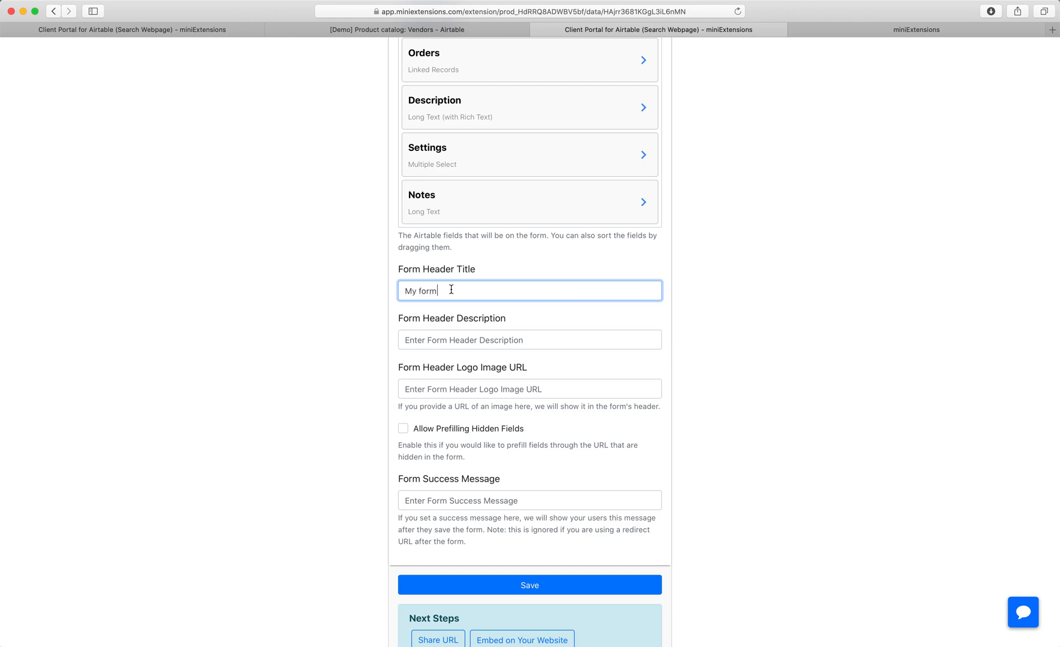
pyautogui.click(530, 339)
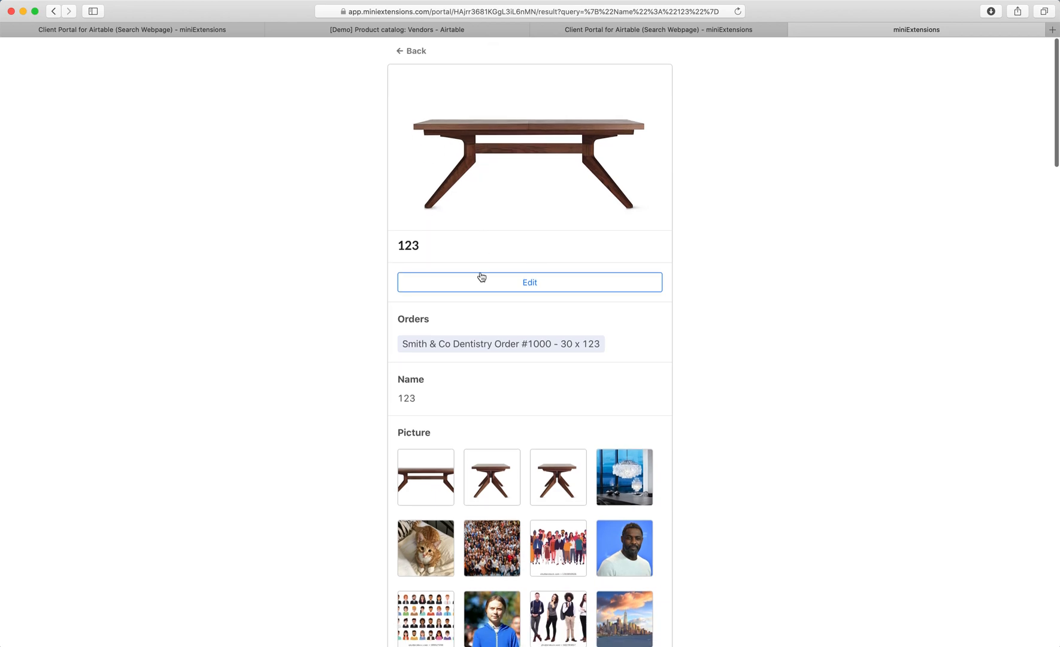
# Open the 'My form' edit form for record 123 from the portal record page
pyautogui.click(530, 282)
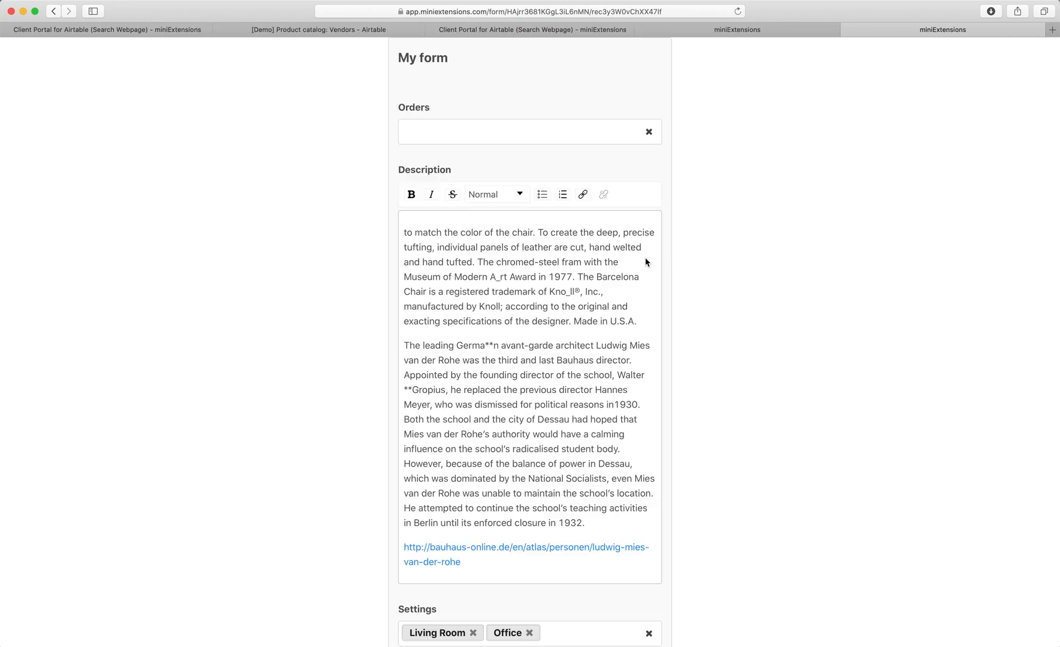
pyautogui.click(528, 132)
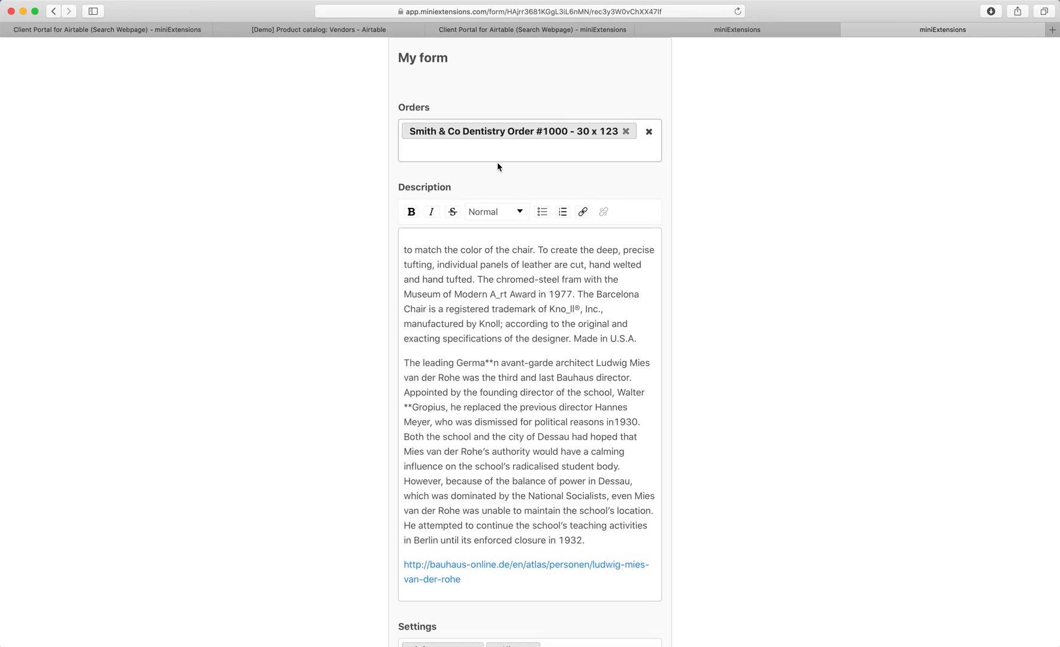